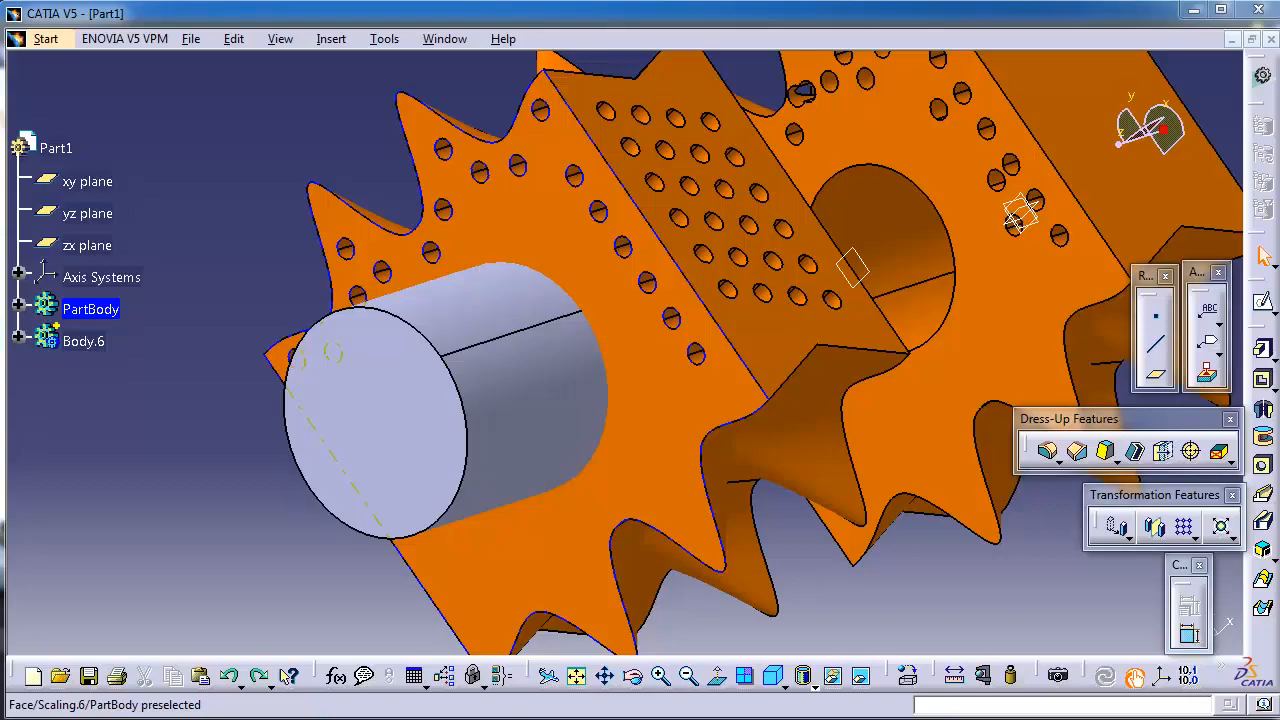
pyautogui.moveTo(550, 677)
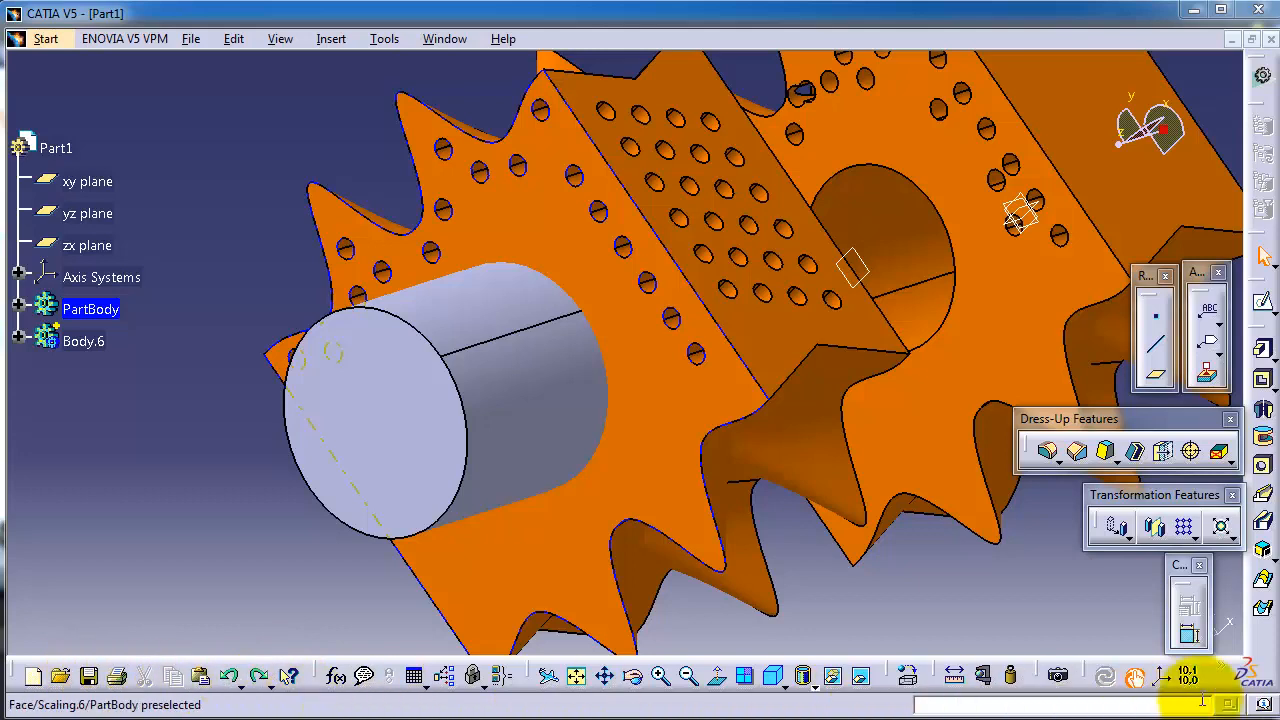
pyautogui.moveTo(62, 676)
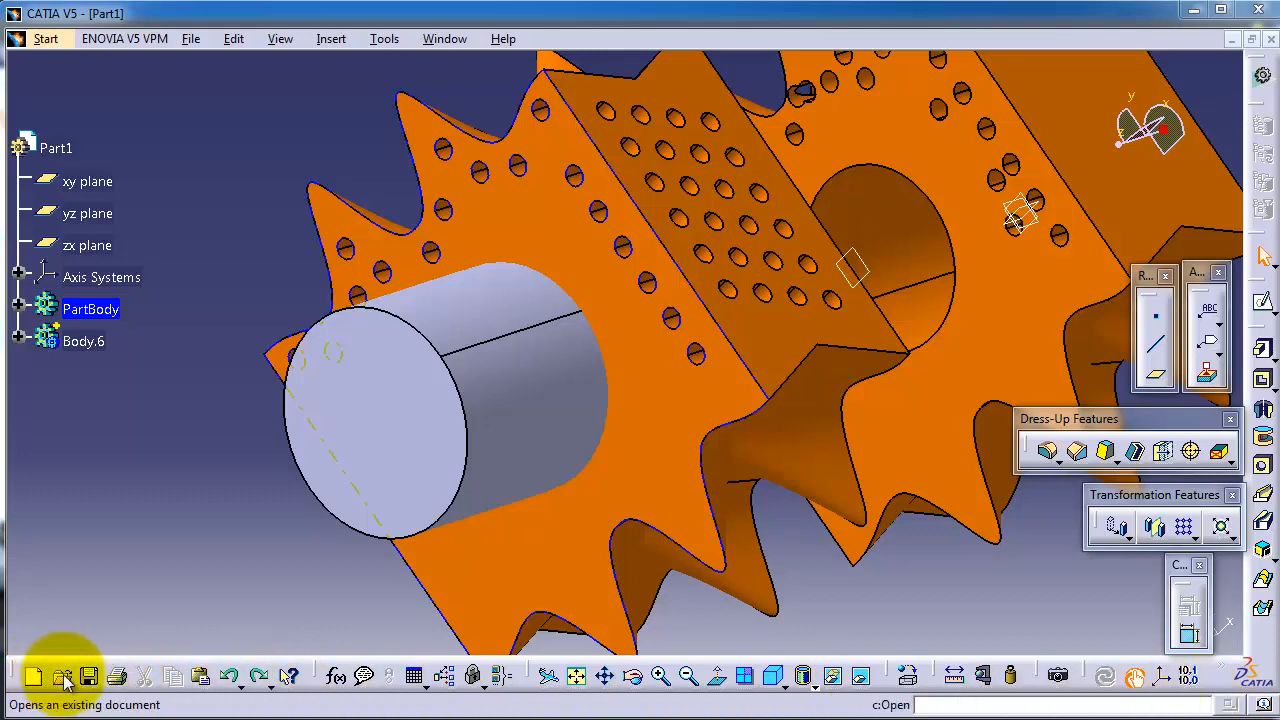
pyautogui.moveTo(62, 678)
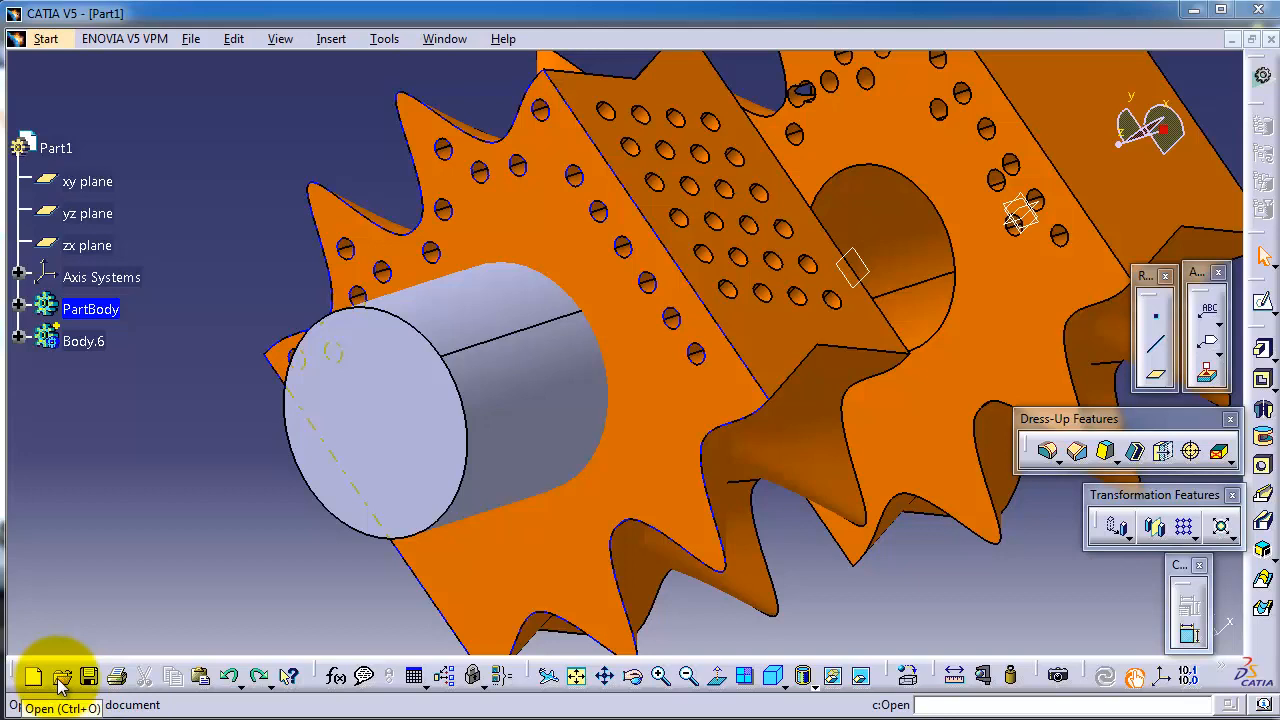
pyautogui.moveTo(201, 677)
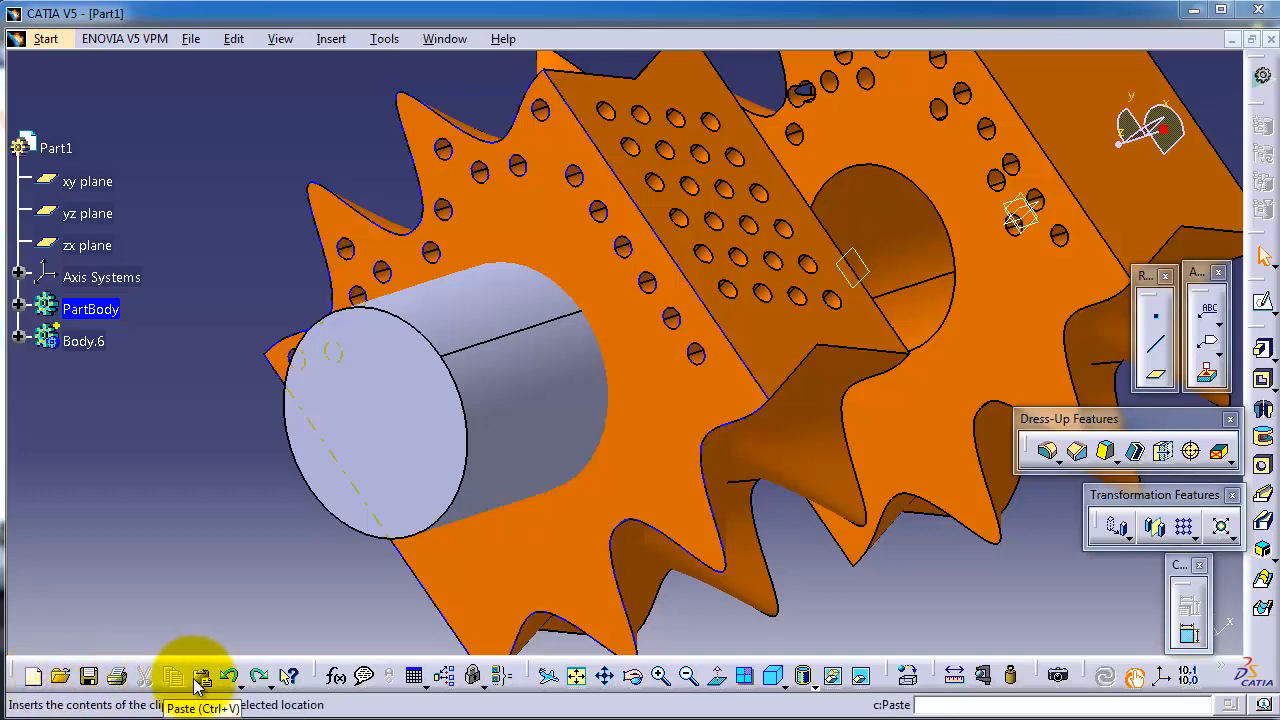
pyautogui.moveTo(325, 680)
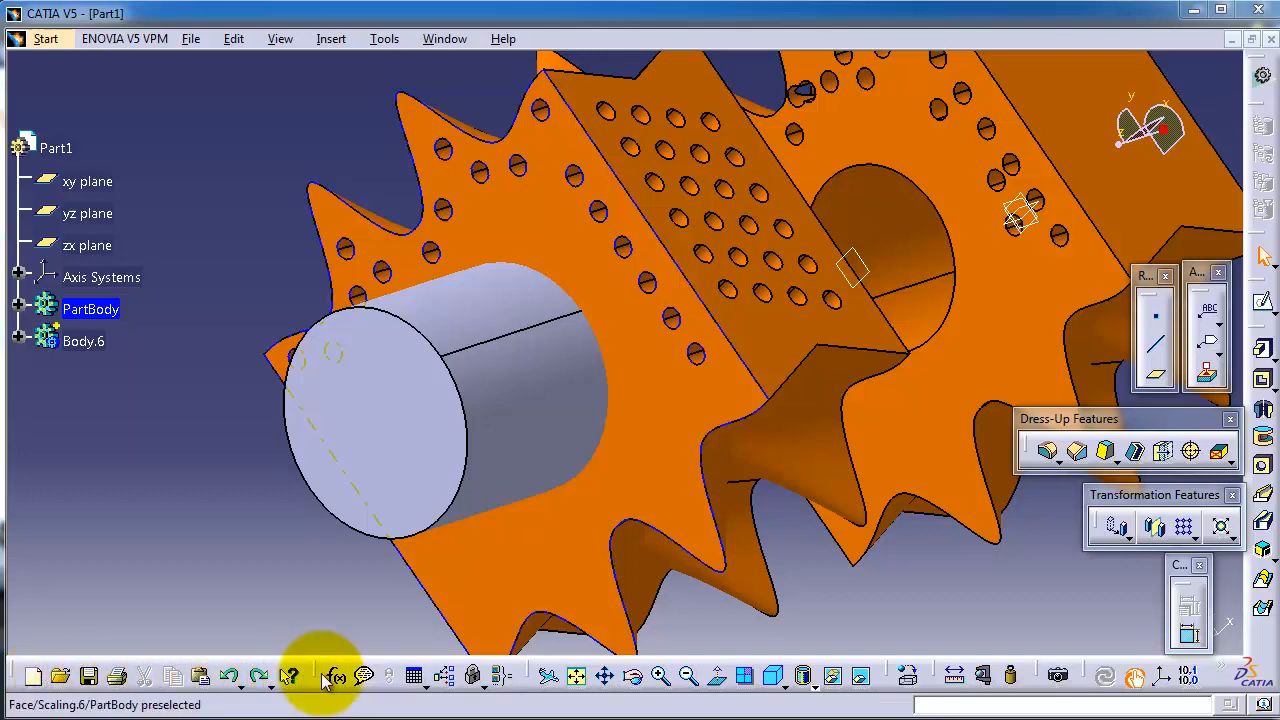
pyautogui.moveTo(290, 677)
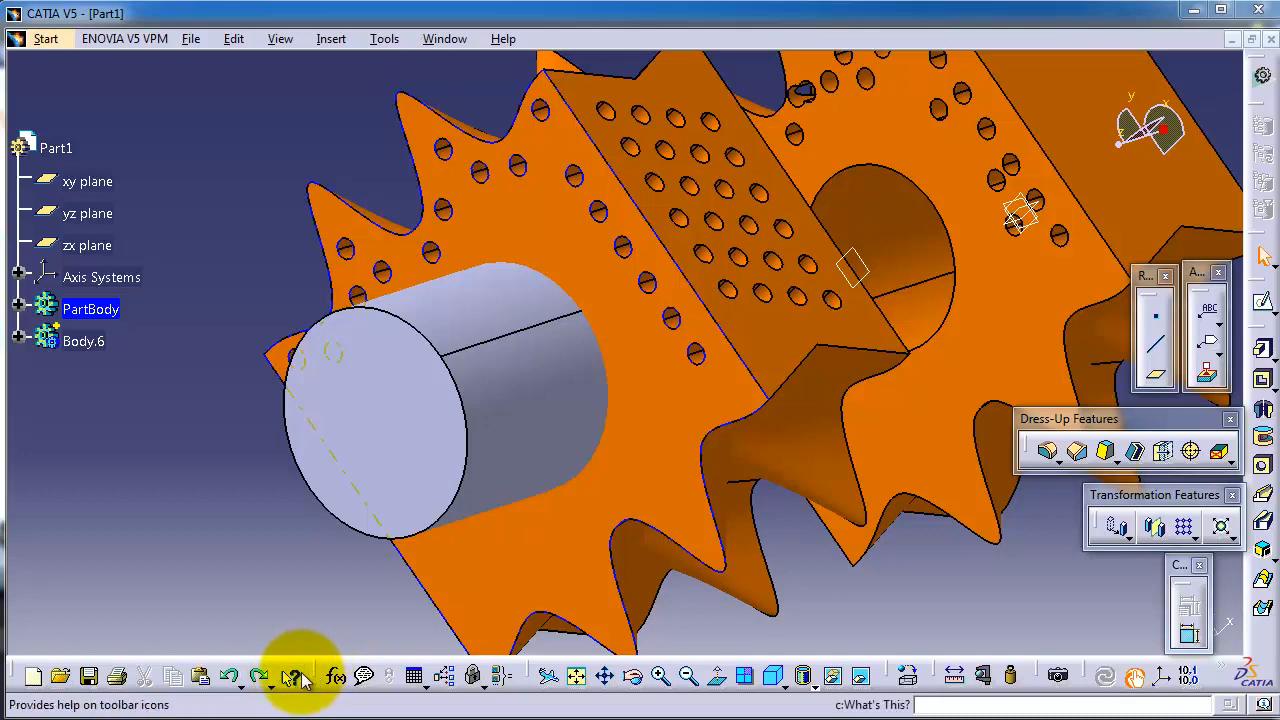
pyautogui.moveTo(258, 676)
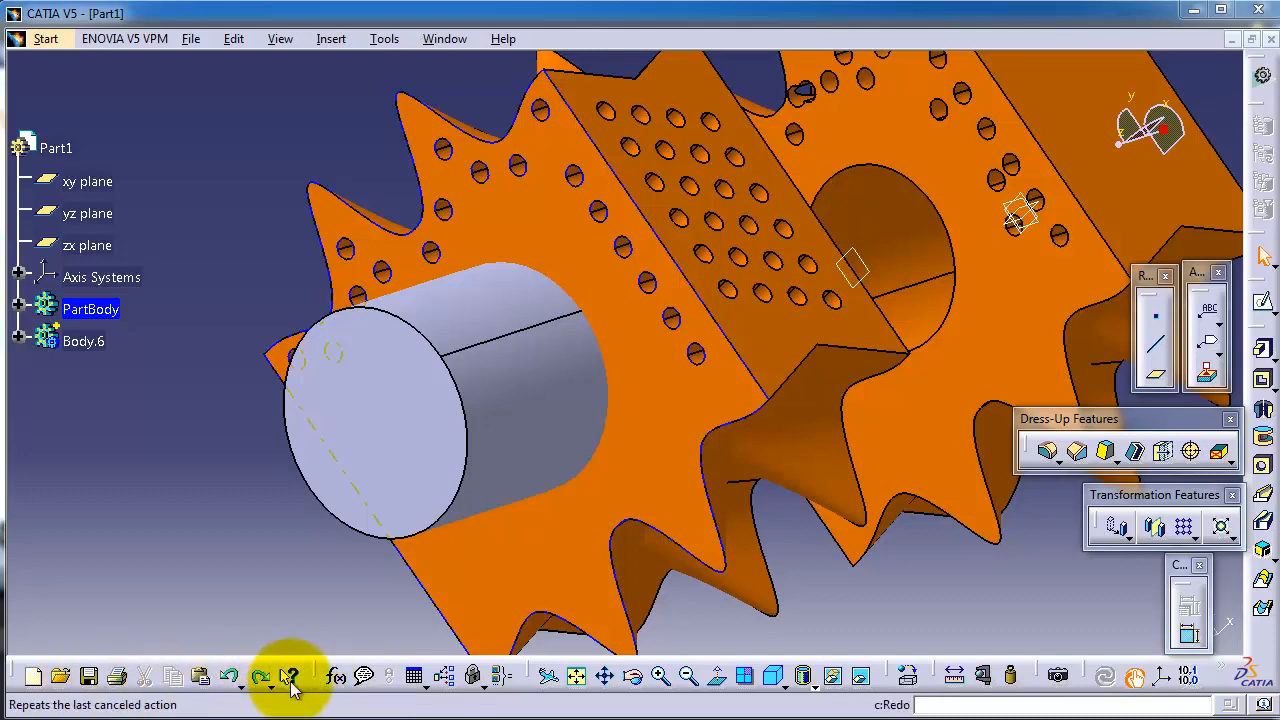
pyautogui.moveTo(530, 677)
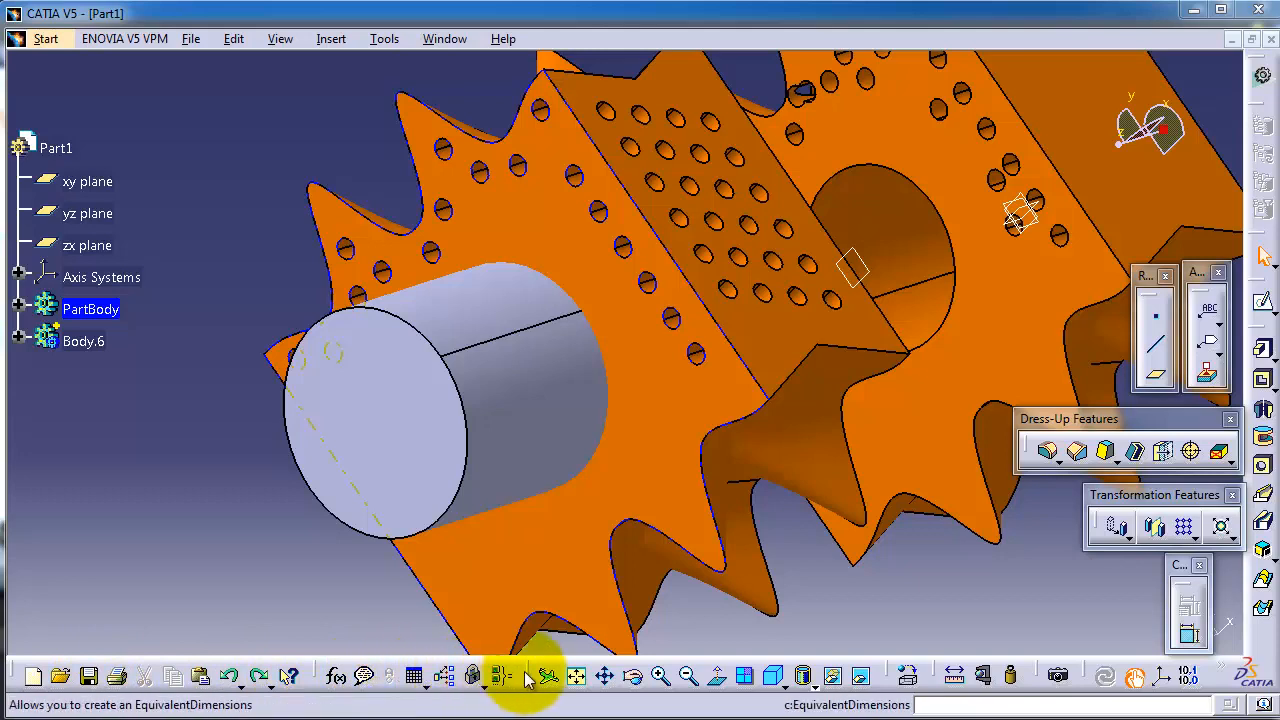
pyautogui.moveTo(443, 676)
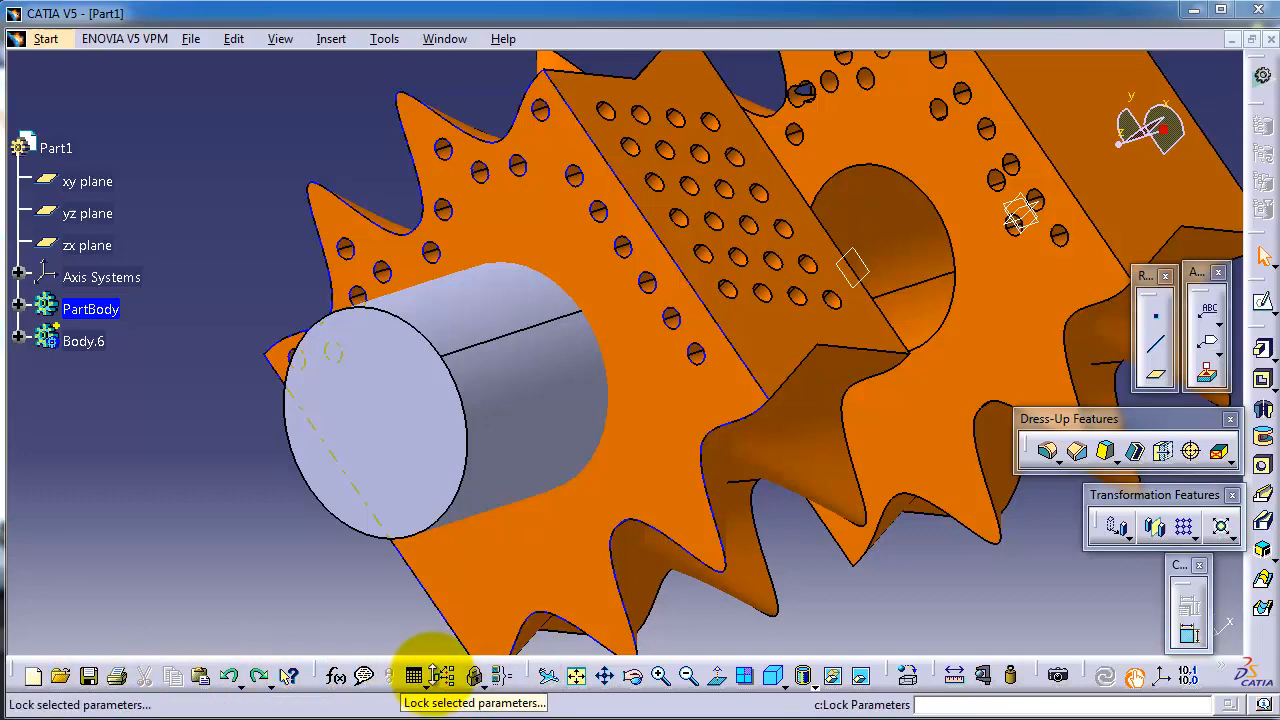
pyautogui.moveTo(1135, 676)
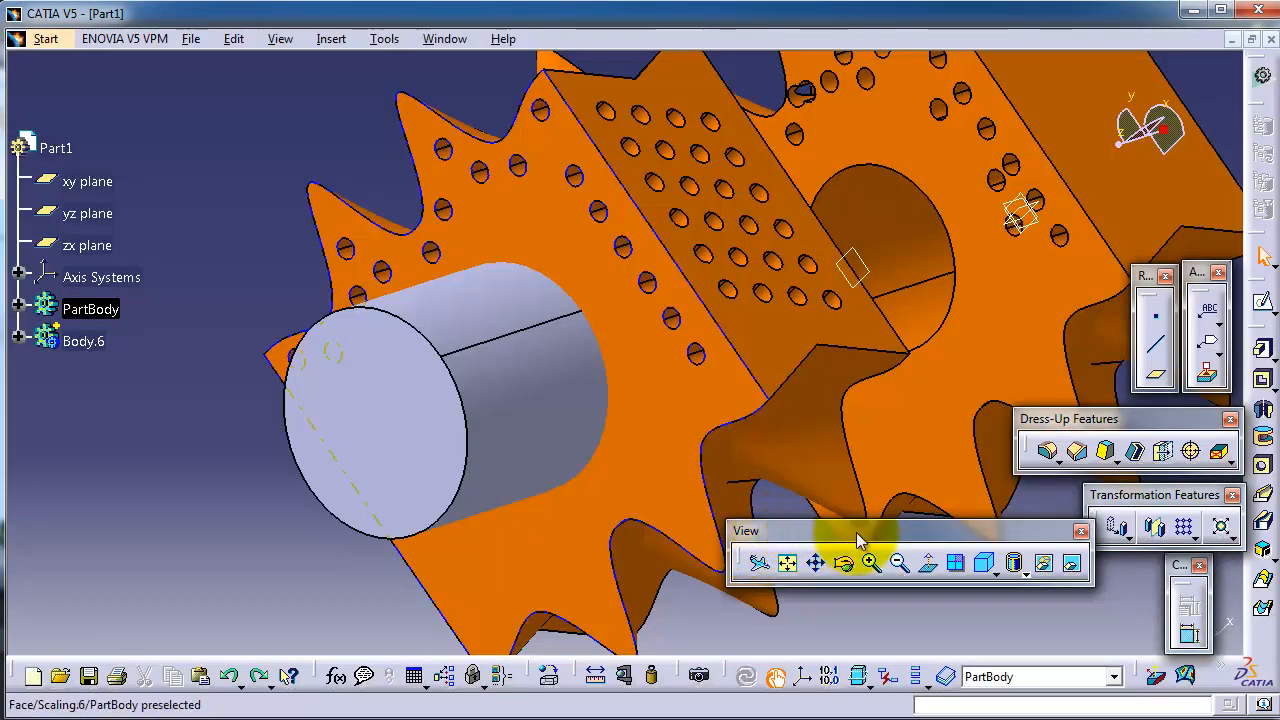
pyautogui.moveTo(928, 563)
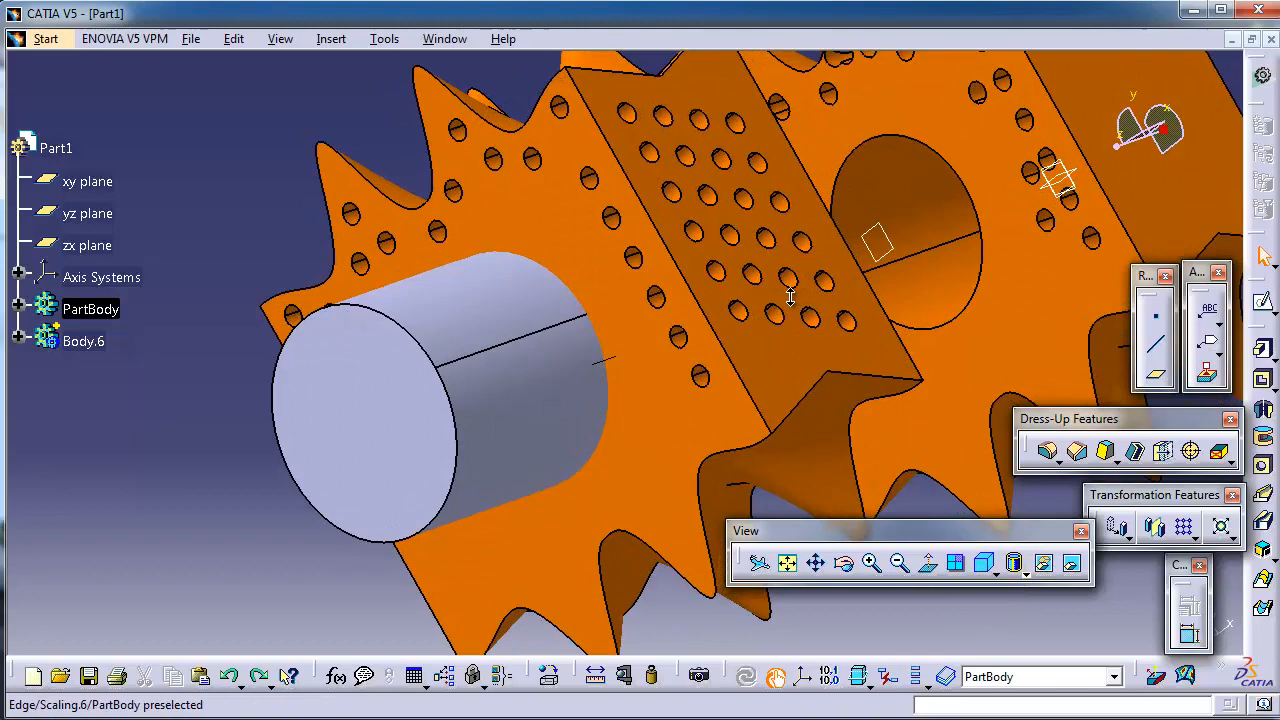
# Step: Switch the gear to the standard isometric view from the floating View palette
pyautogui.click(955, 562)
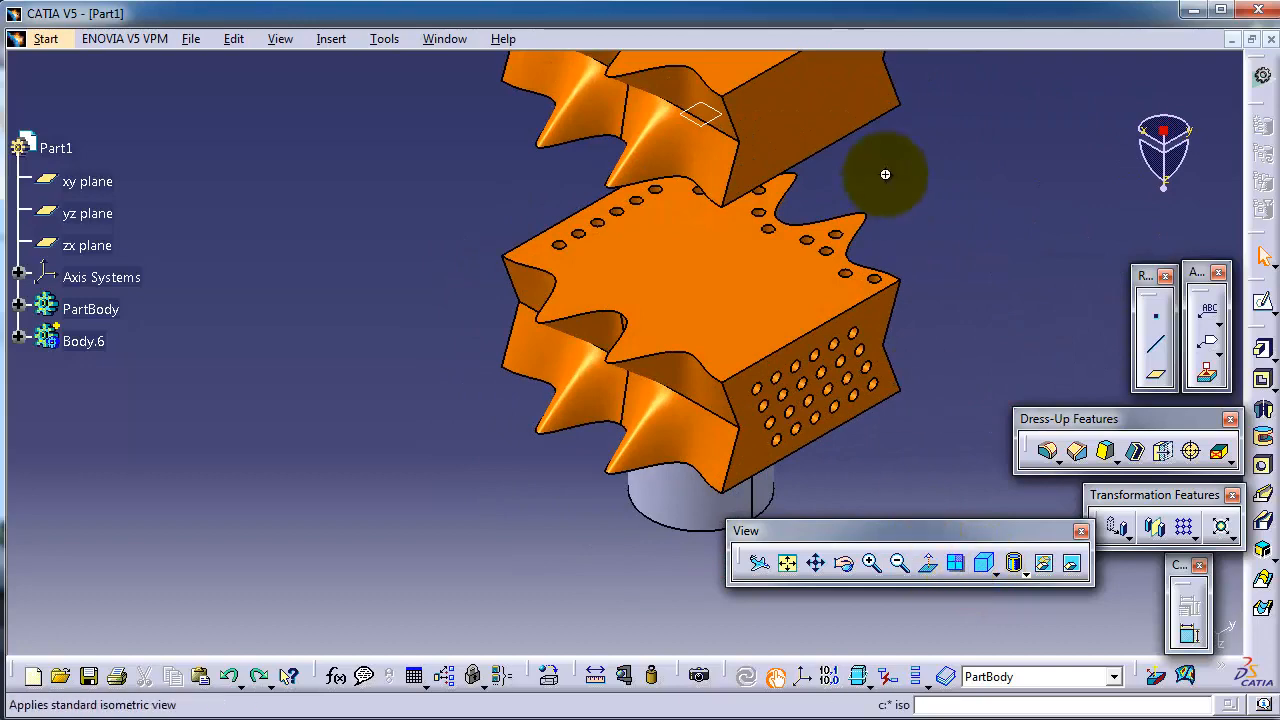
# Step: Recentre the gear, show Front View then Right View, and return to isometric
pyautogui.moveTo(885, 175); pyautogui.dragTo(794, 198)
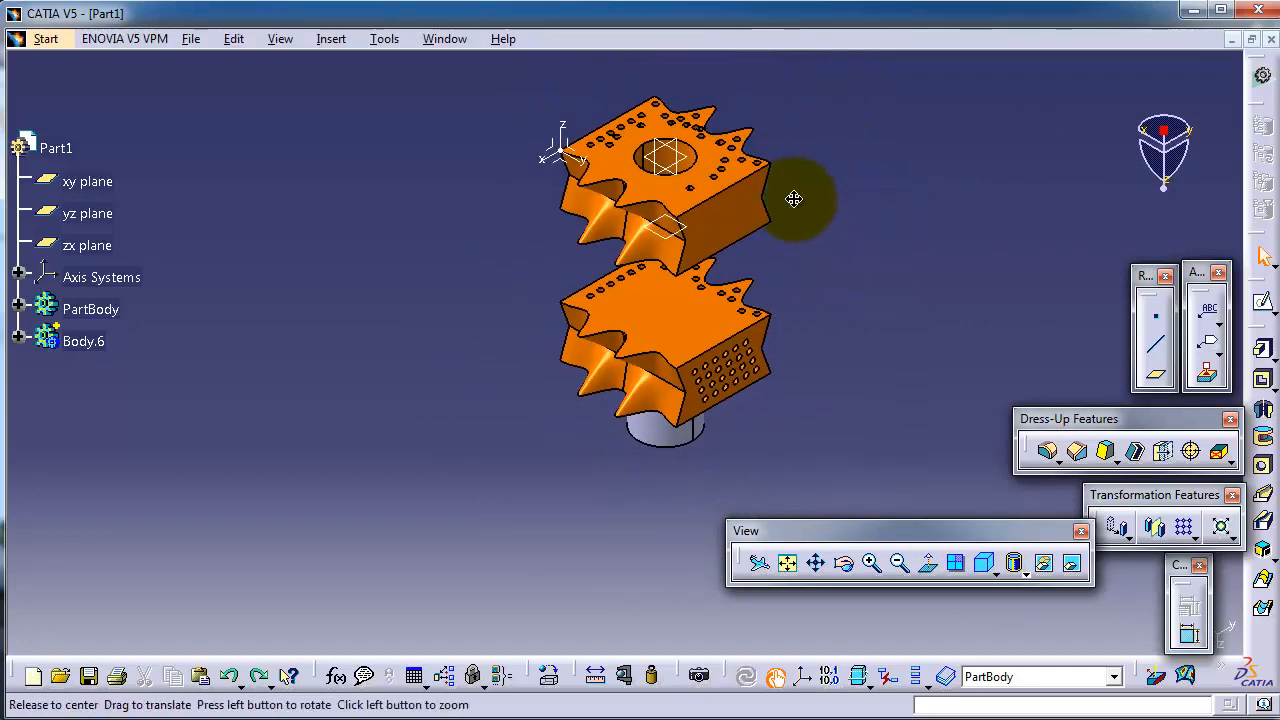
pyautogui.click(984, 563)
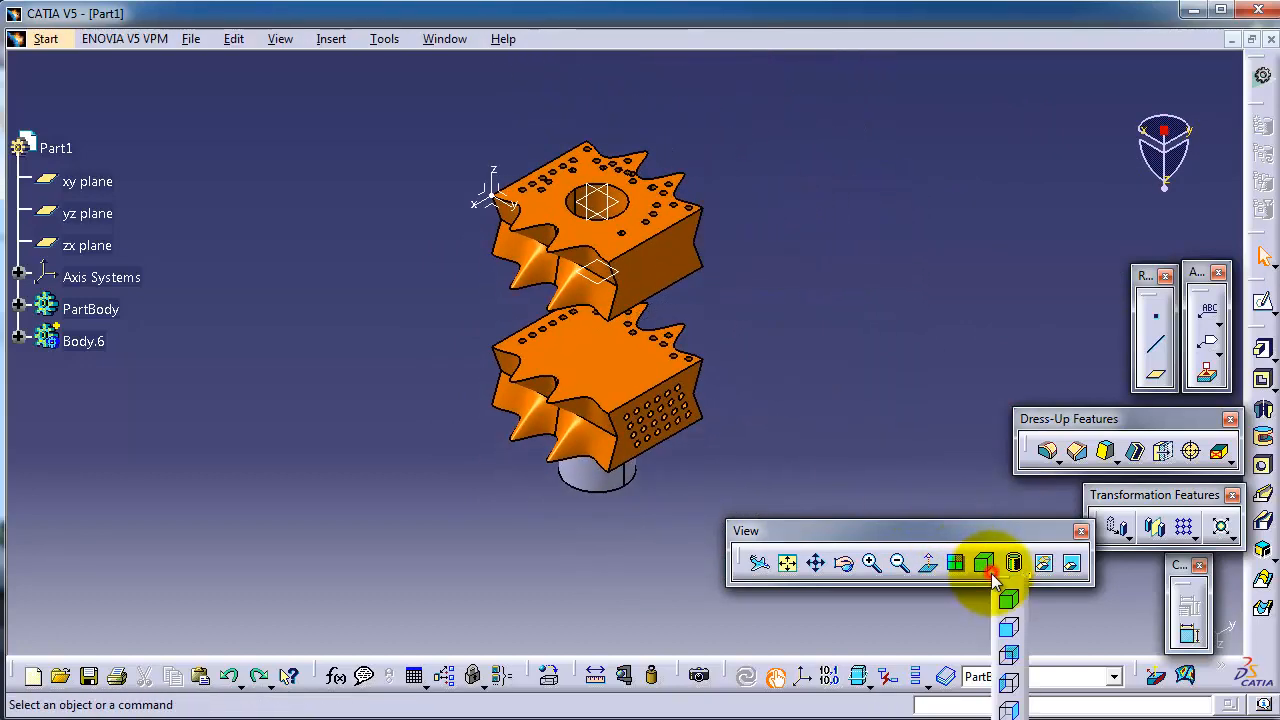
pyautogui.click(1009, 563)
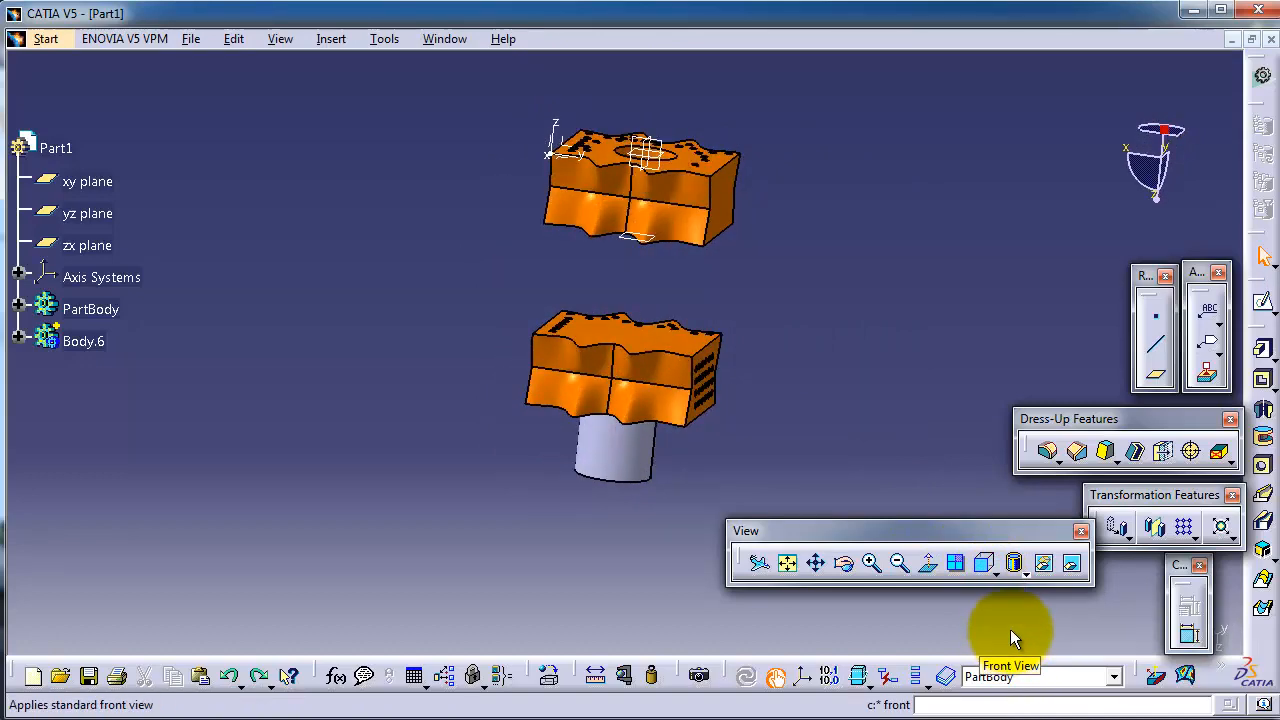
pyautogui.click(1010, 562)
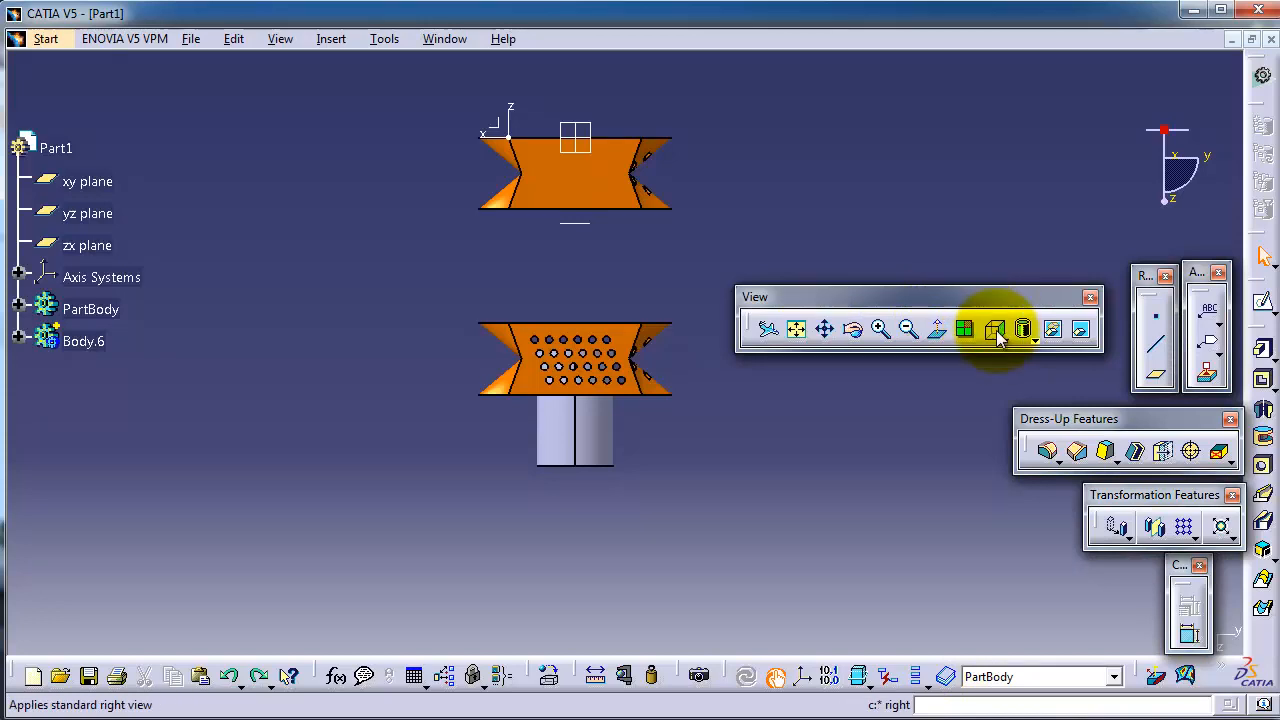
pyautogui.moveTo(995, 330)
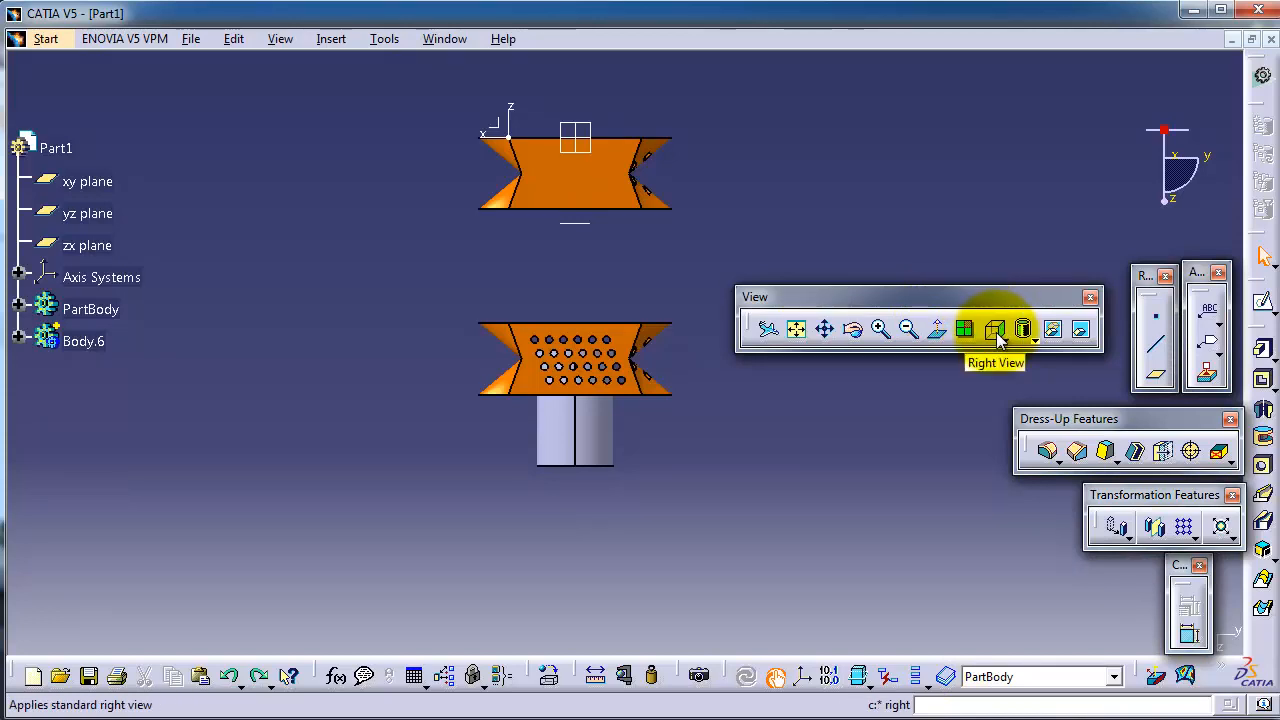
pyautogui.moveTo(965, 330)
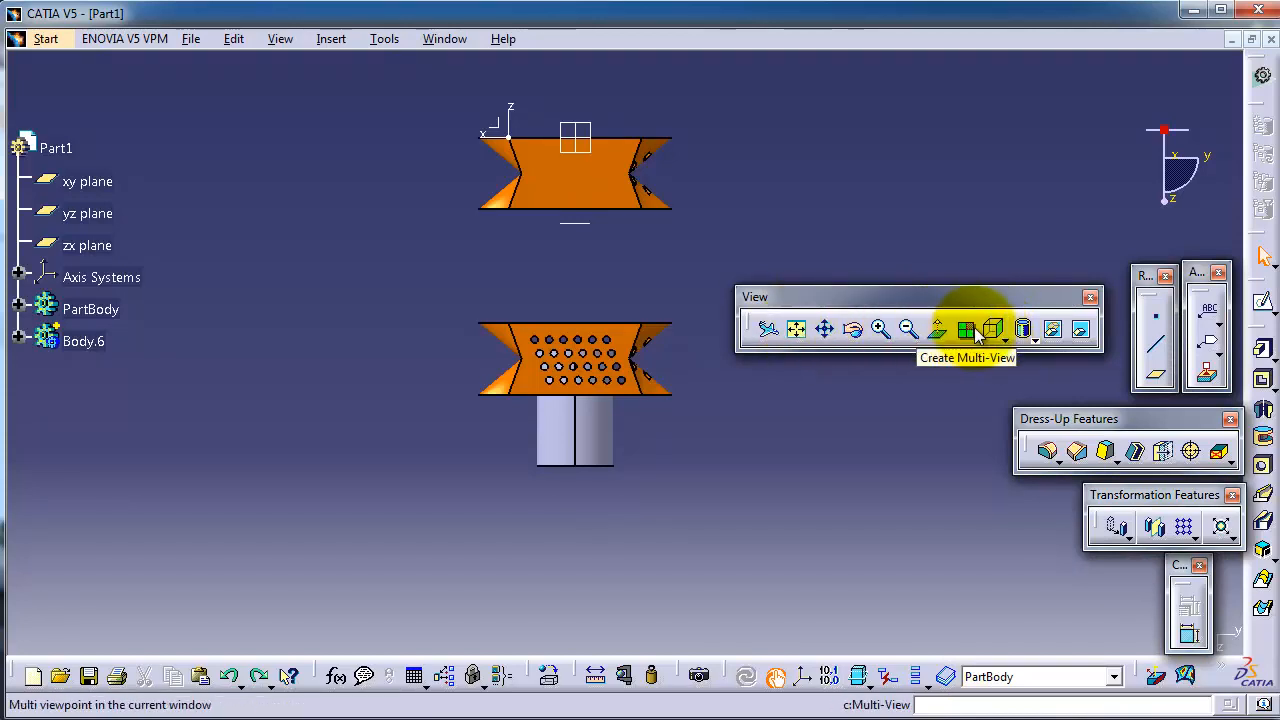
pyautogui.click(1005, 340)
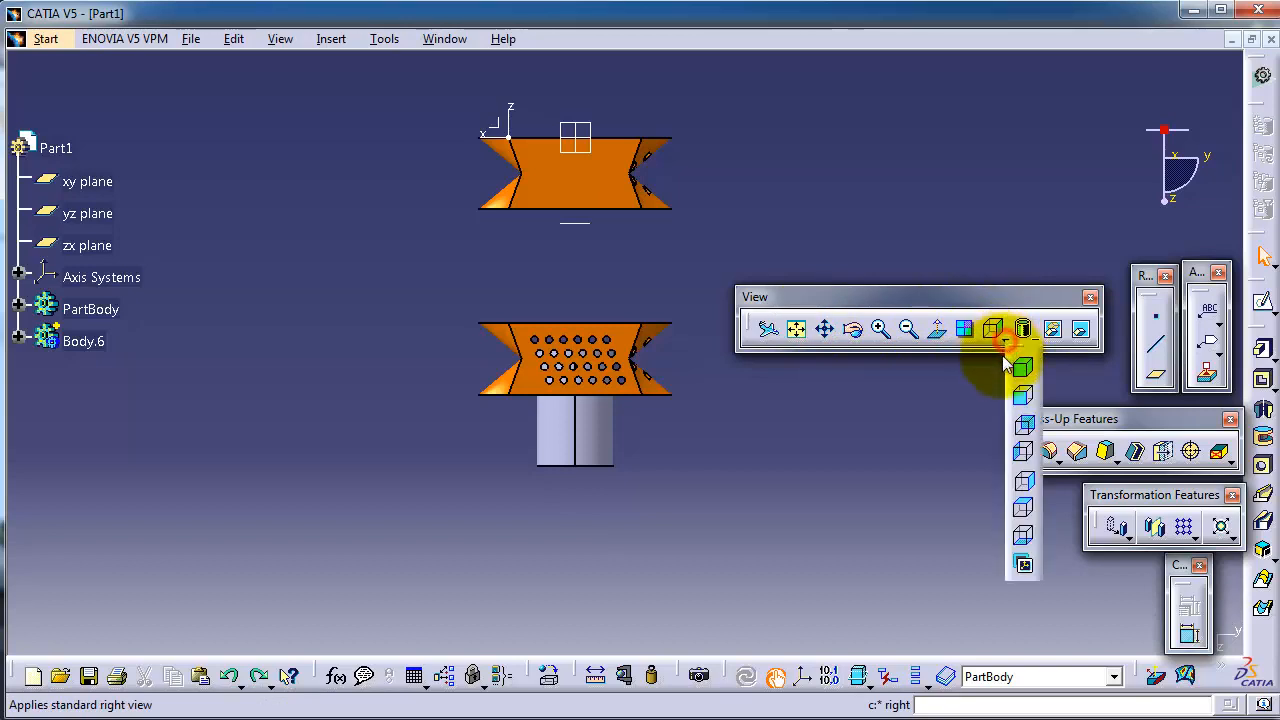
pyautogui.click(964, 329)
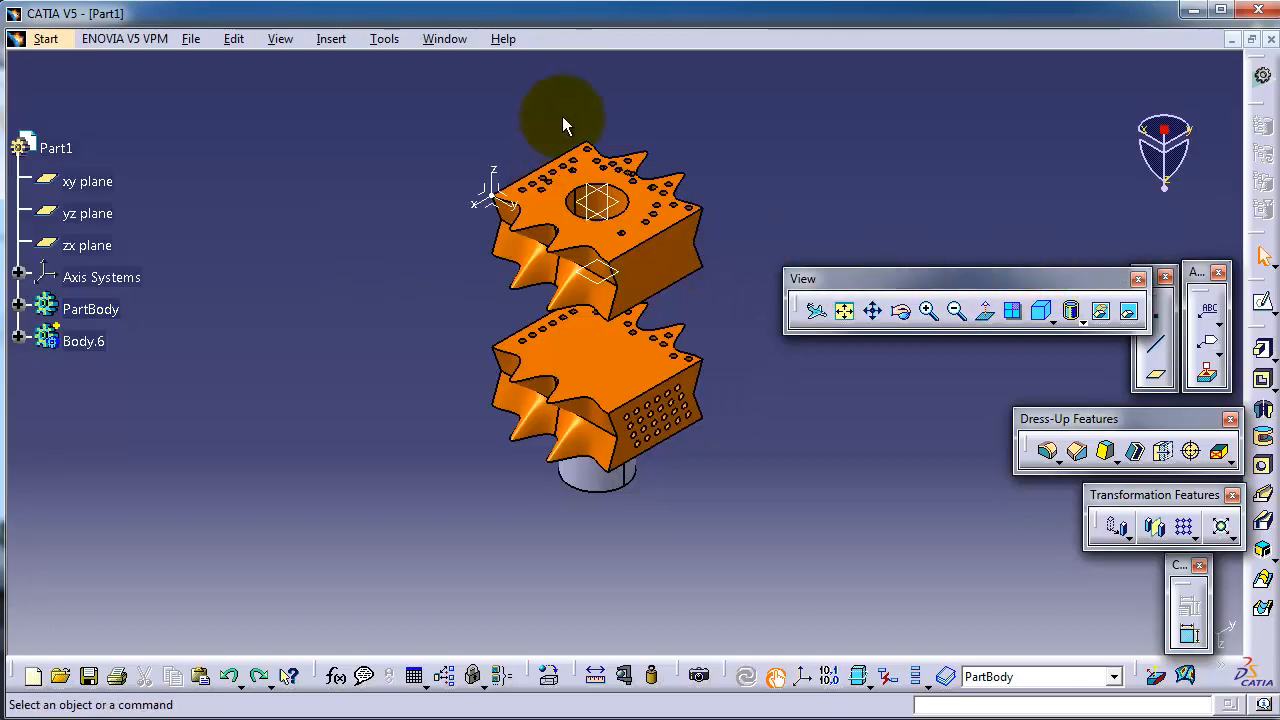
pyautogui.moveTo(1013, 311)
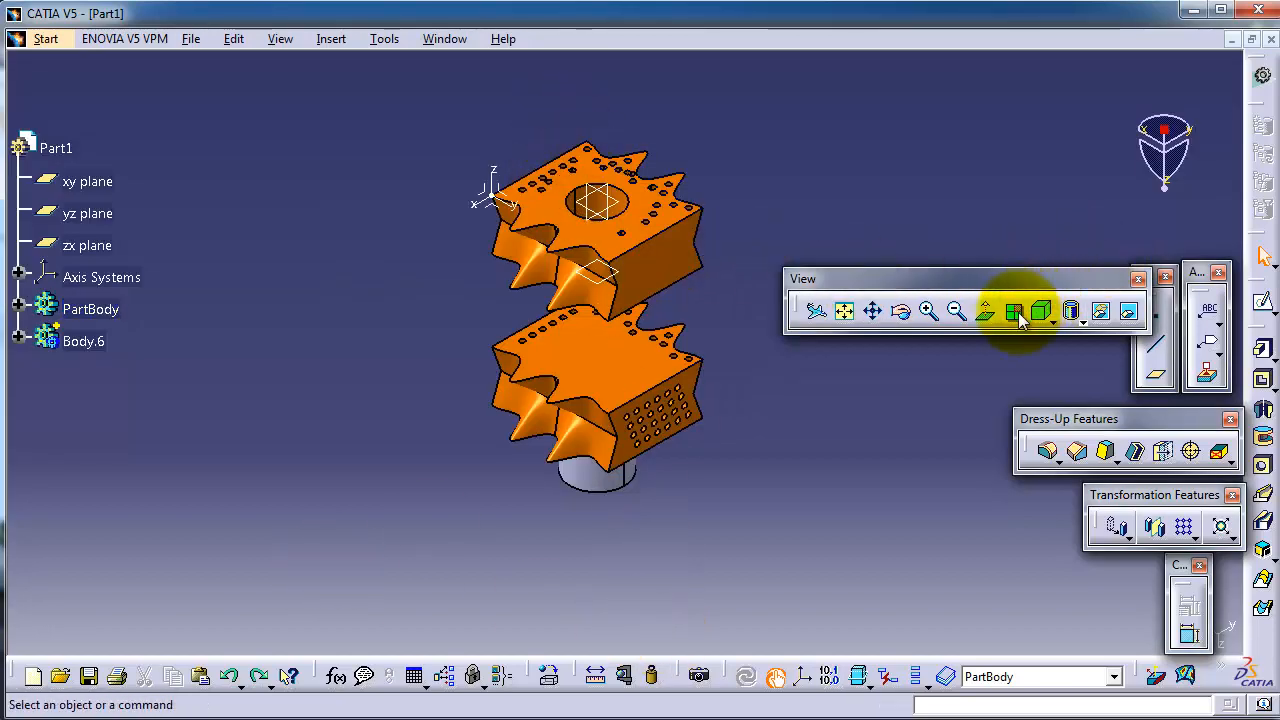
pyautogui.moveTo(1014, 311)
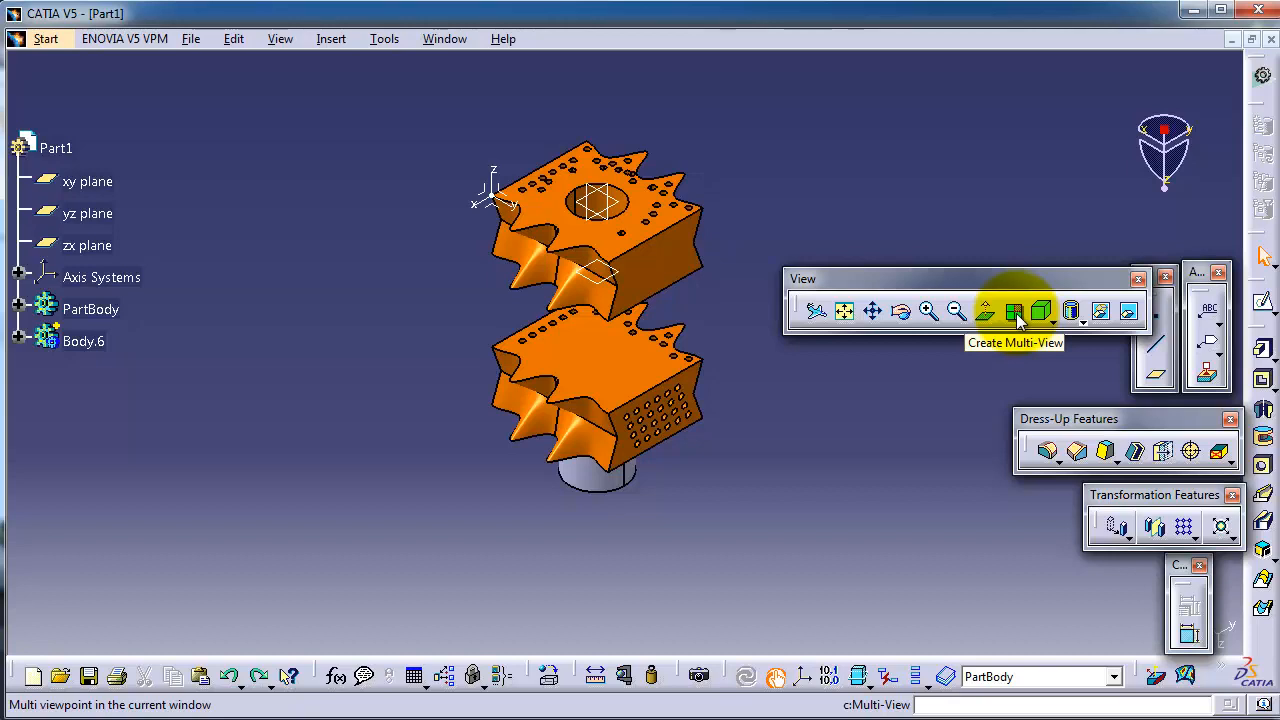
# Step: Divide the geometry area into four viewports with Create Multi-View
pyautogui.click(1013, 311)
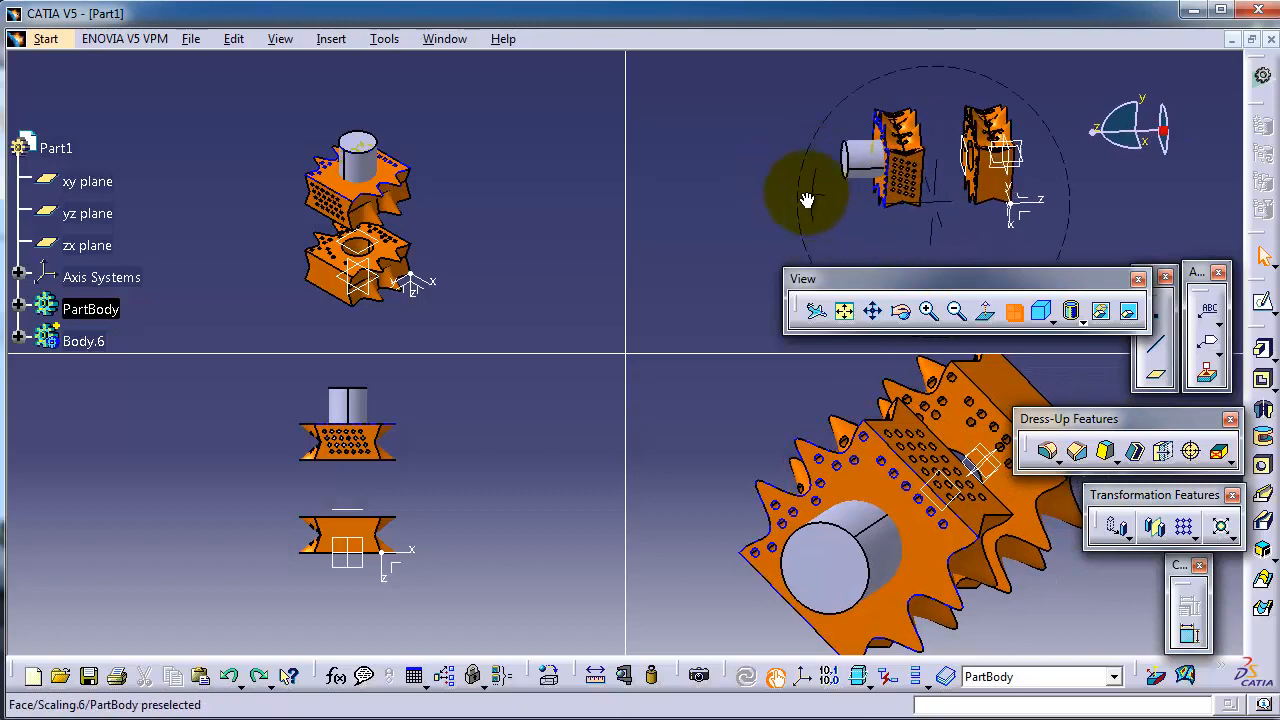
# Step: Rotate the gear independently within the top-left viewport
pyautogui.moveTo(808, 200); pyautogui.dragTo(925, 190)
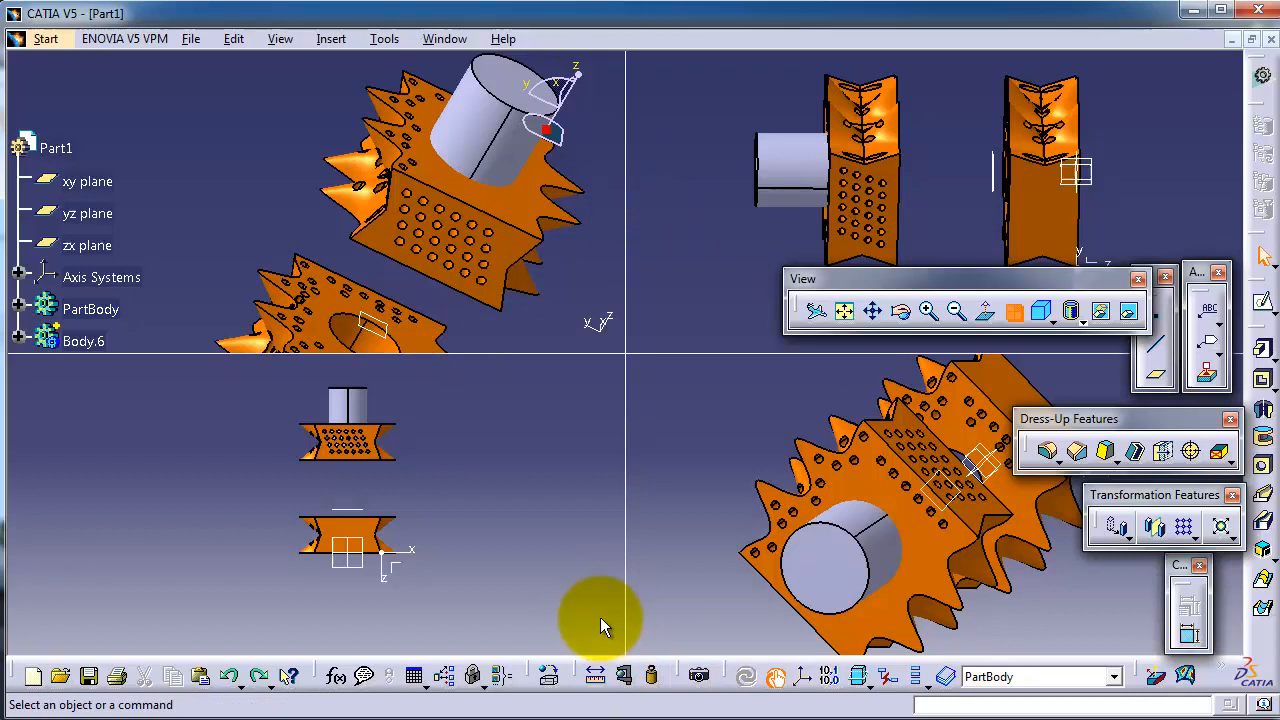
pyautogui.moveTo(600, 620)
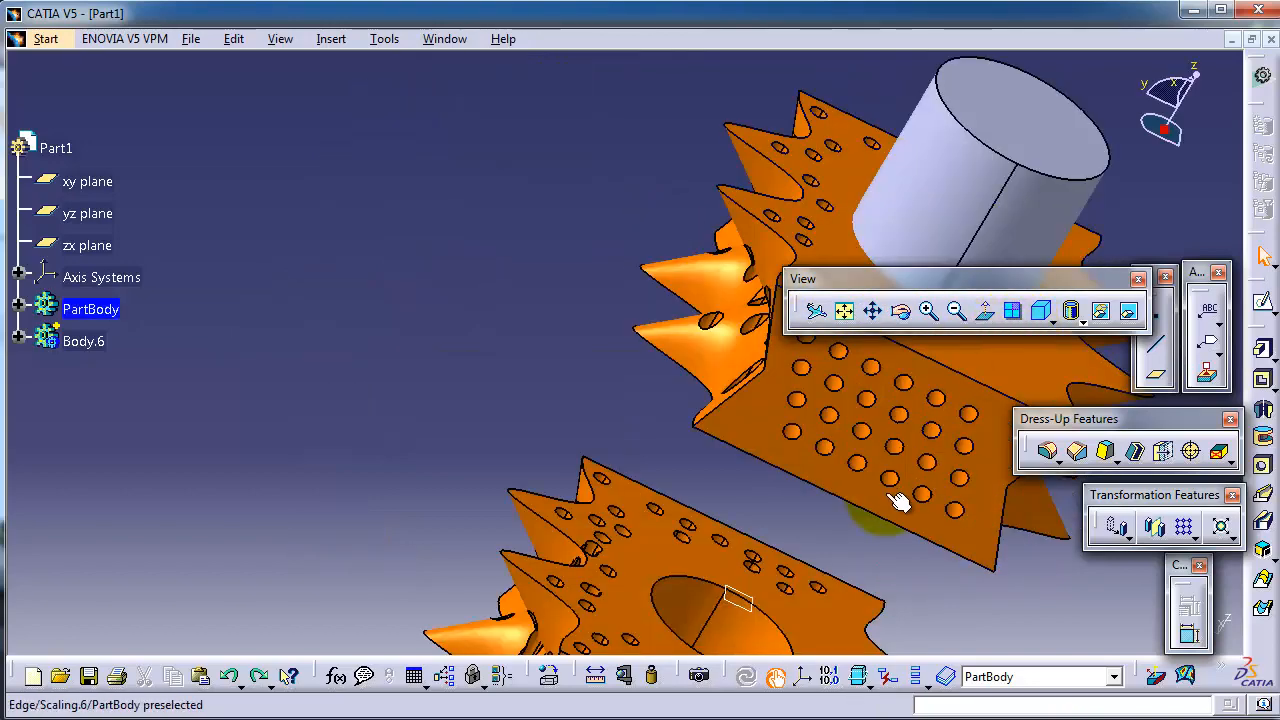
# Step: Rotate the gear to face its bore and zoom in close on its face
pyautogui.moveTo(900, 502); pyautogui.dragTo(536, 502)
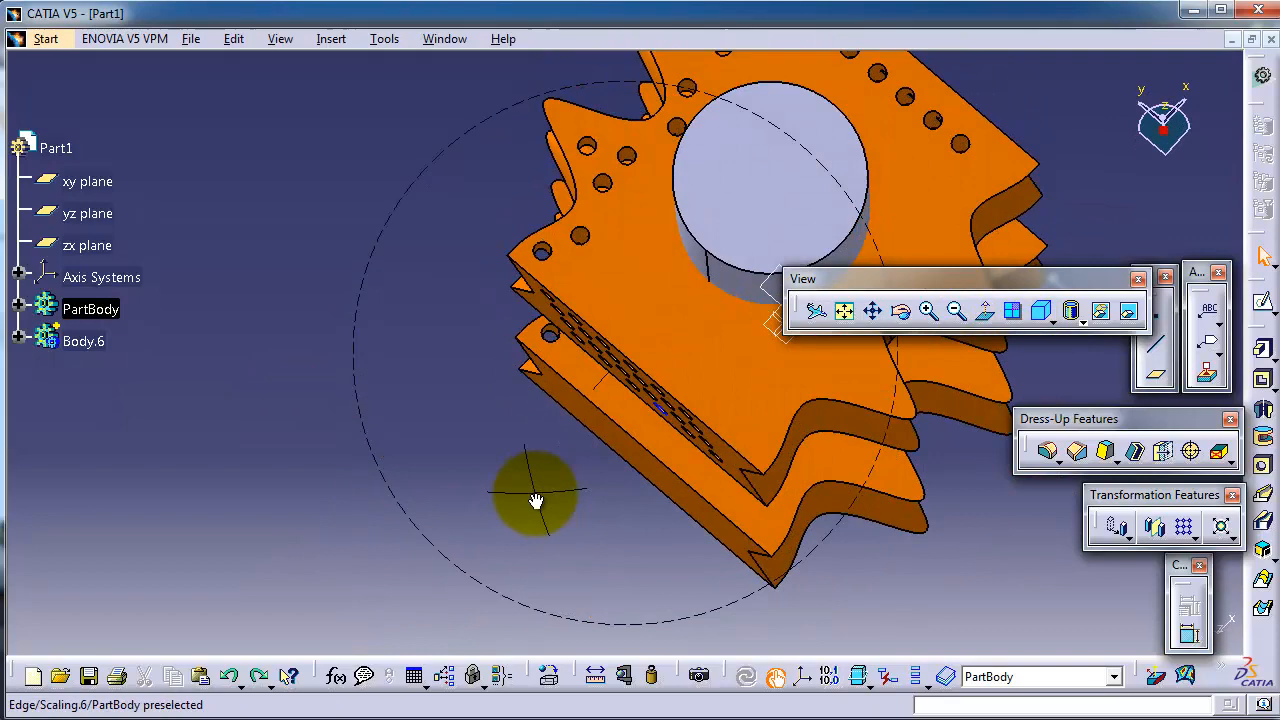
pyautogui.moveTo(535, 500); pyautogui.dragTo(515, 360)
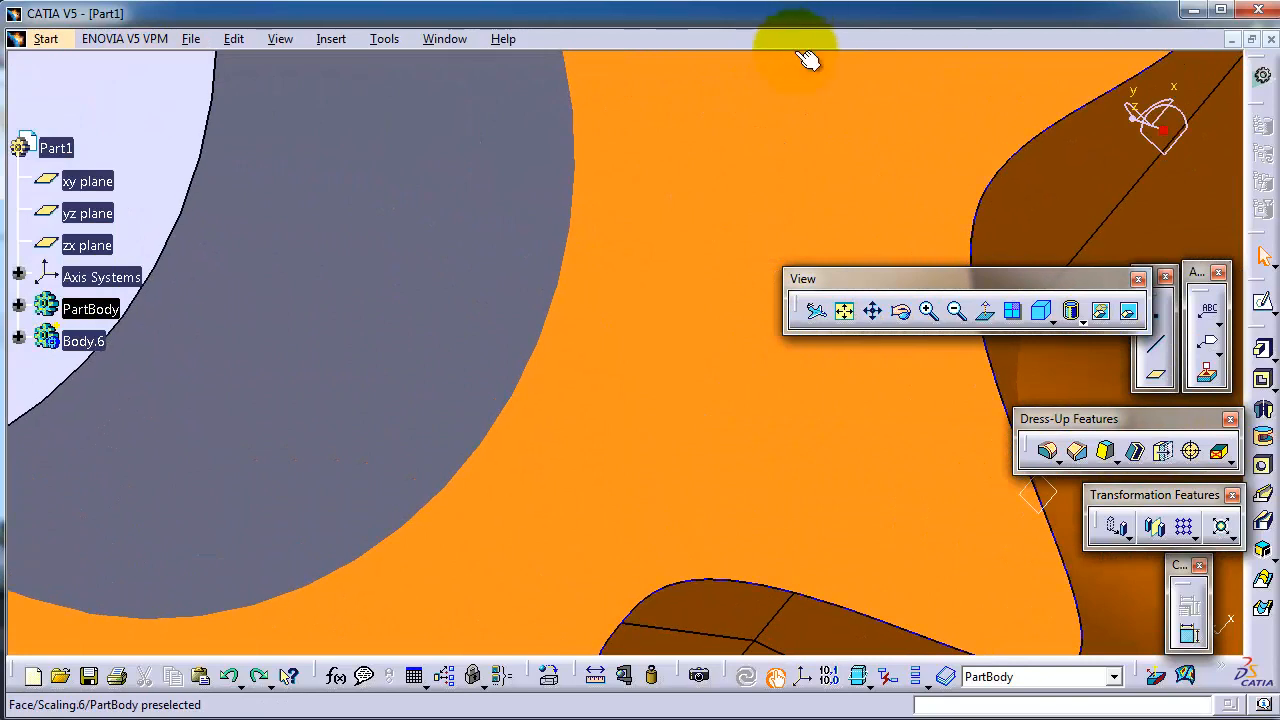
pyautogui.moveTo(415, 195)
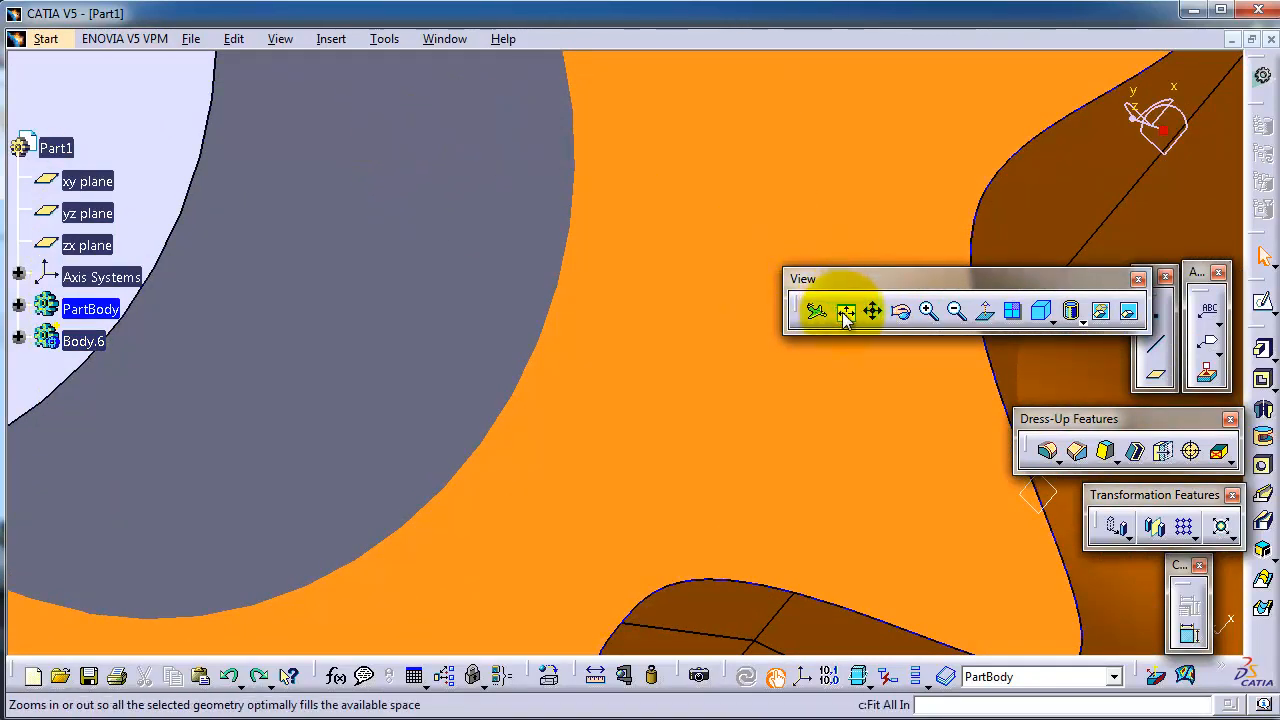
pyautogui.moveTo(846, 311)
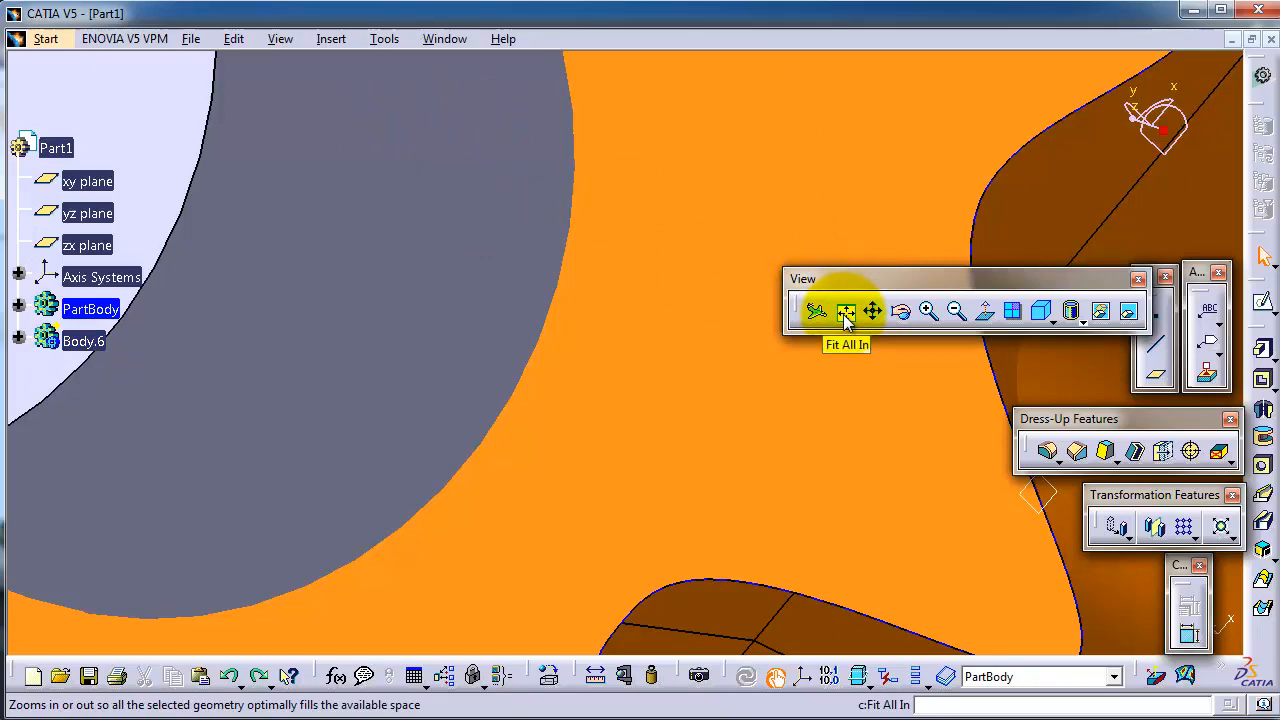
# Step: Fit the entire gear back into the window with Fit All In
pyautogui.click(846, 311)
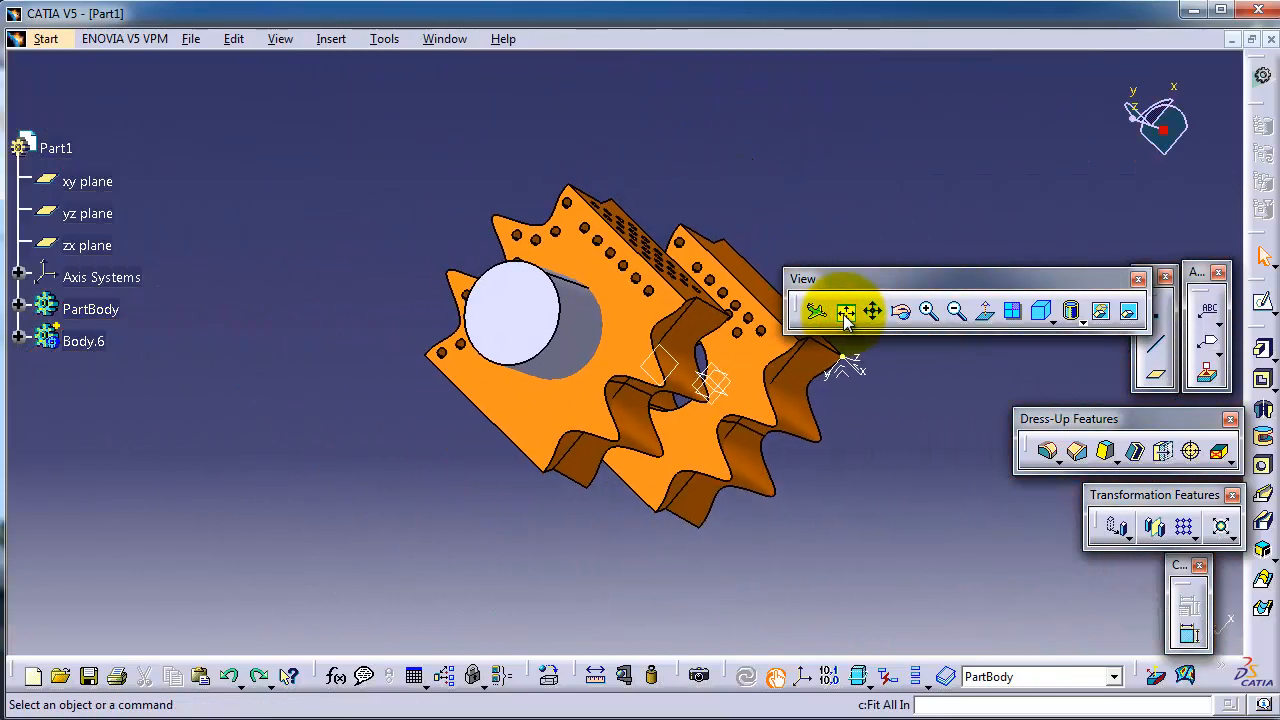
pyautogui.moveTo(630, 565)
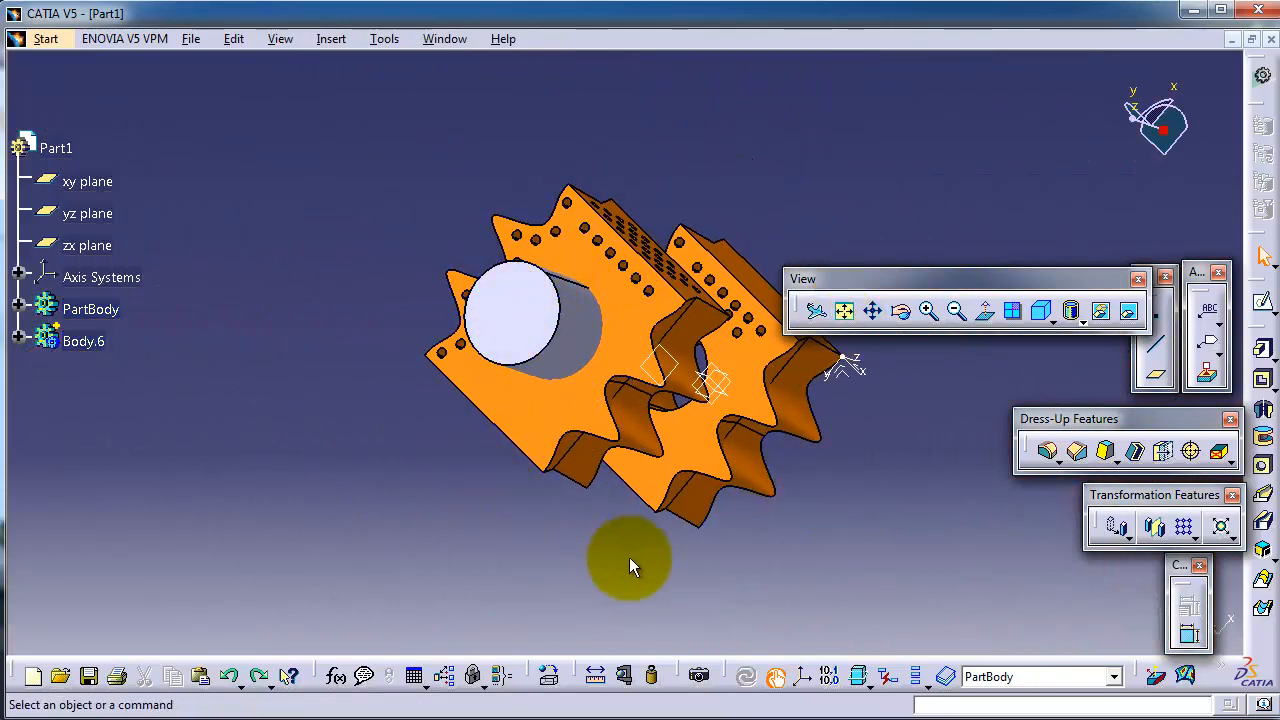
pyautogui.click(91, 309)
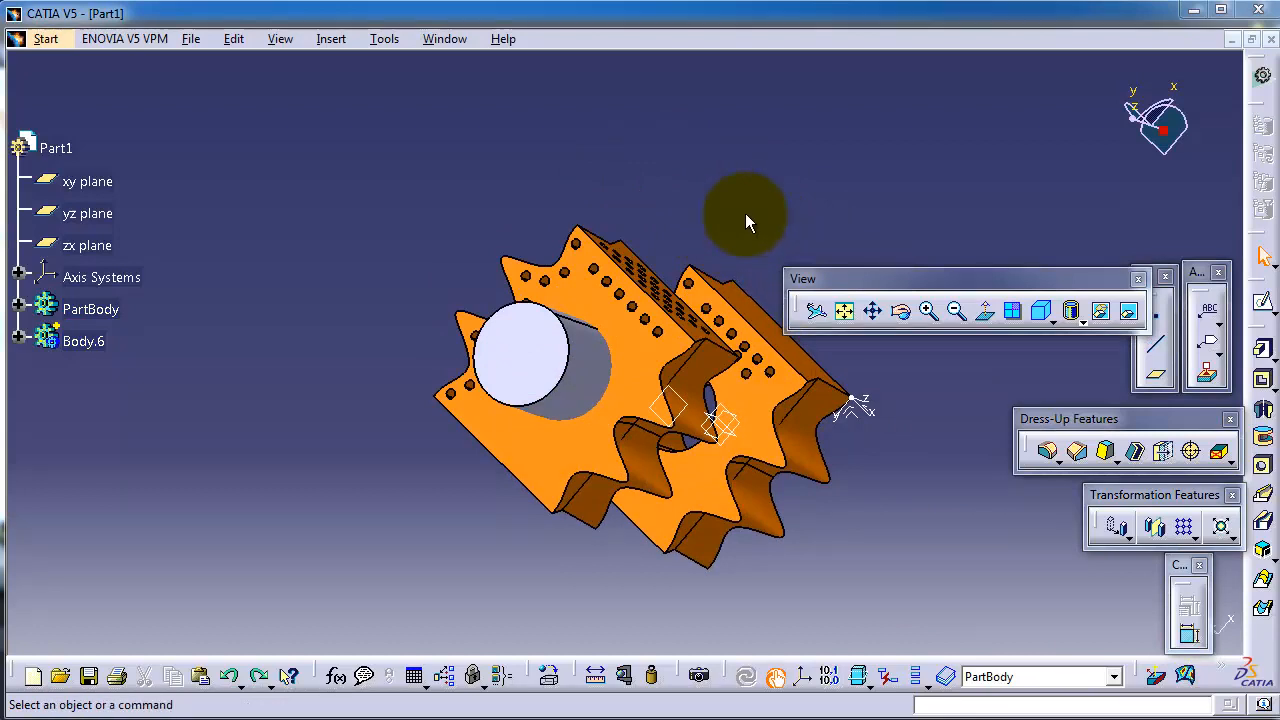
pyautogui.moveTo(778, 388)
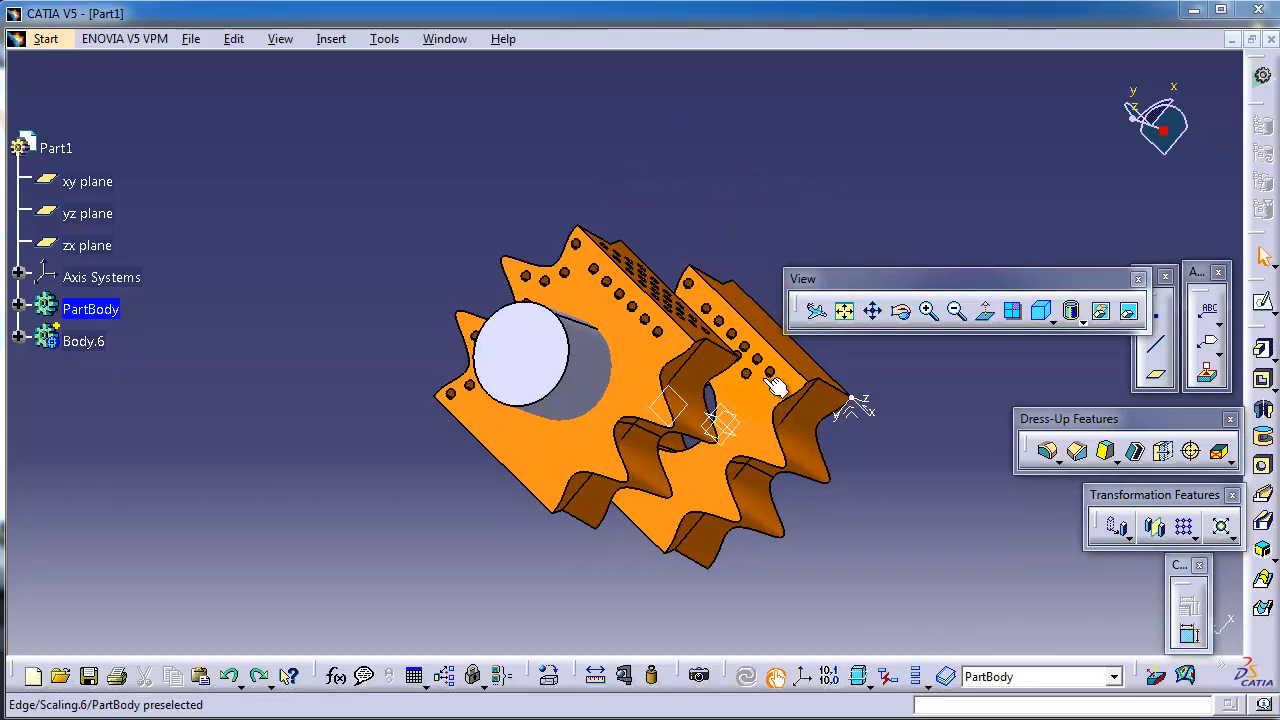
pyautogui.moveTo(760, 315)
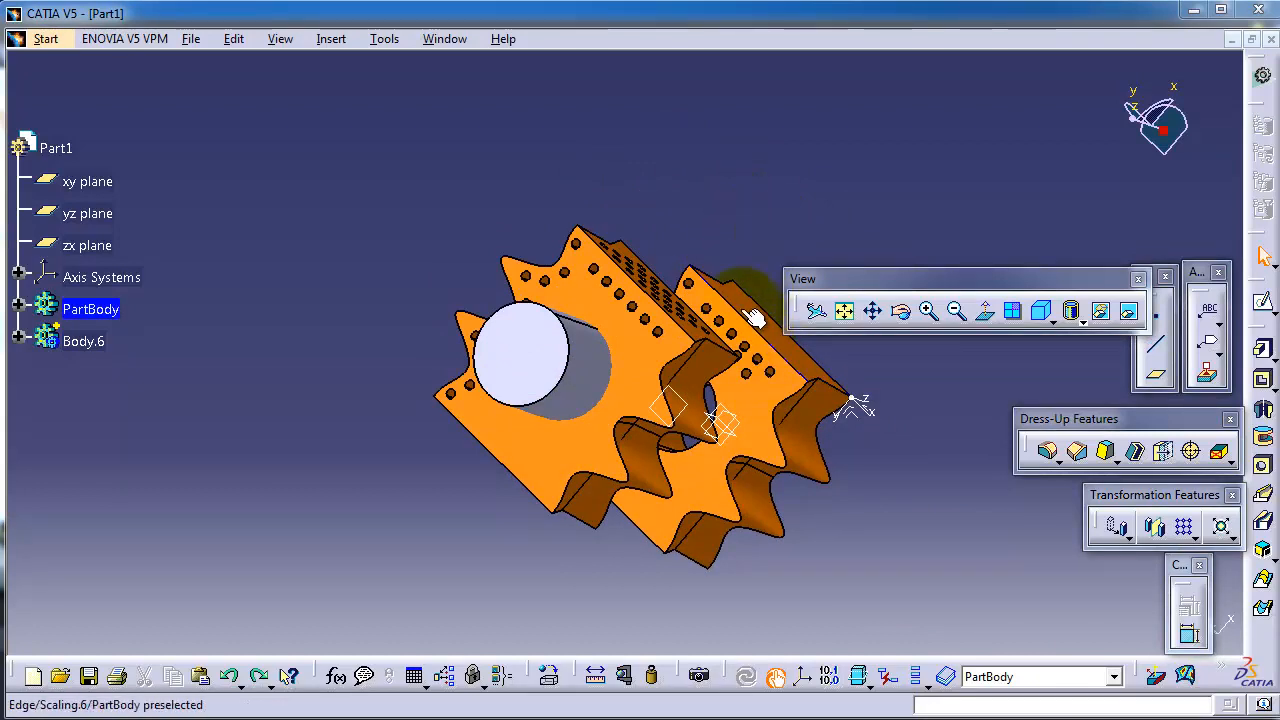
pyautogui.moveTo(928, 311)
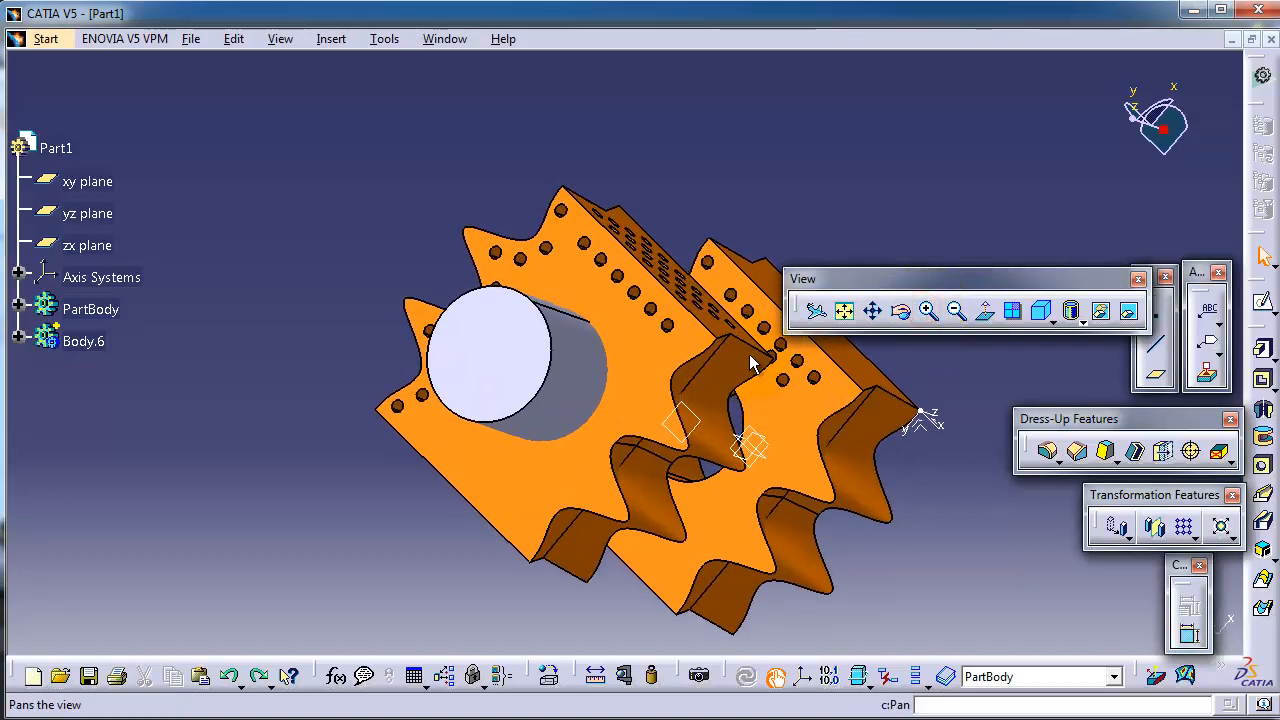
# Step: Zoom the gear in one step and back out, then pan it left
pyautogui.click(927, 311)
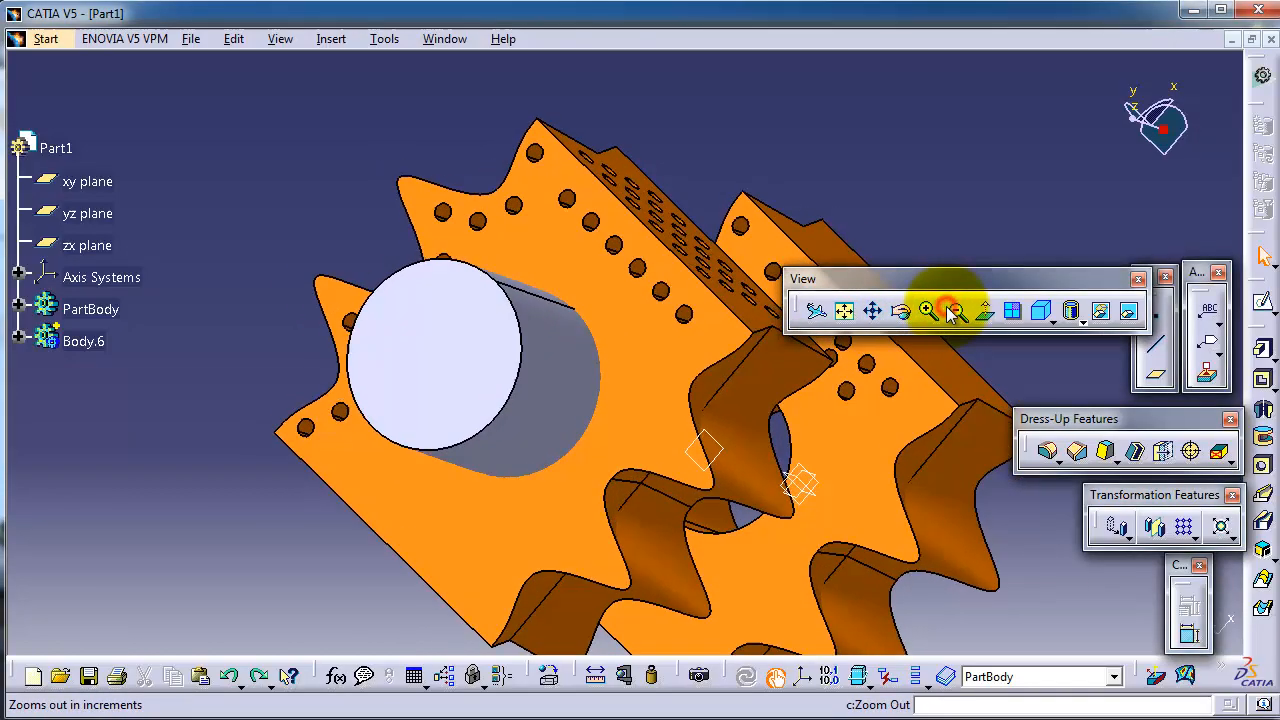
pyautogui.click(955, 311)
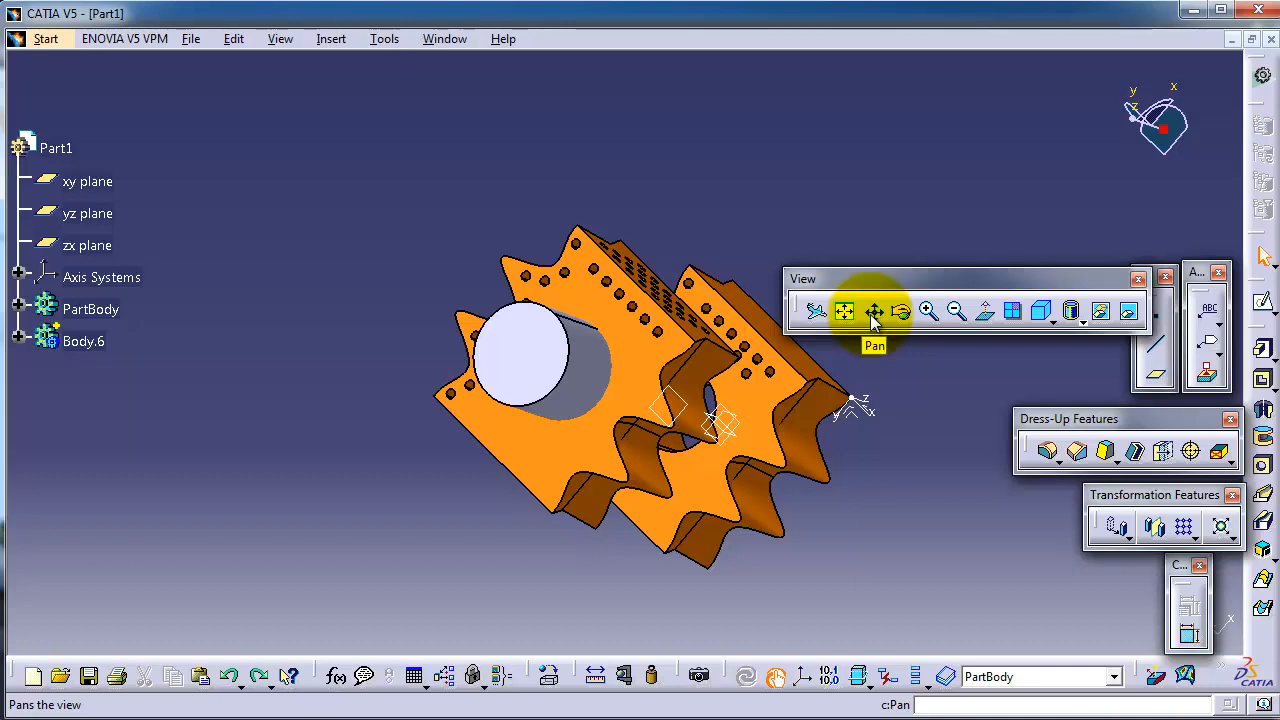
pyautogui.moveTo(720, 420); pyautogui.dragTo(550, 285)
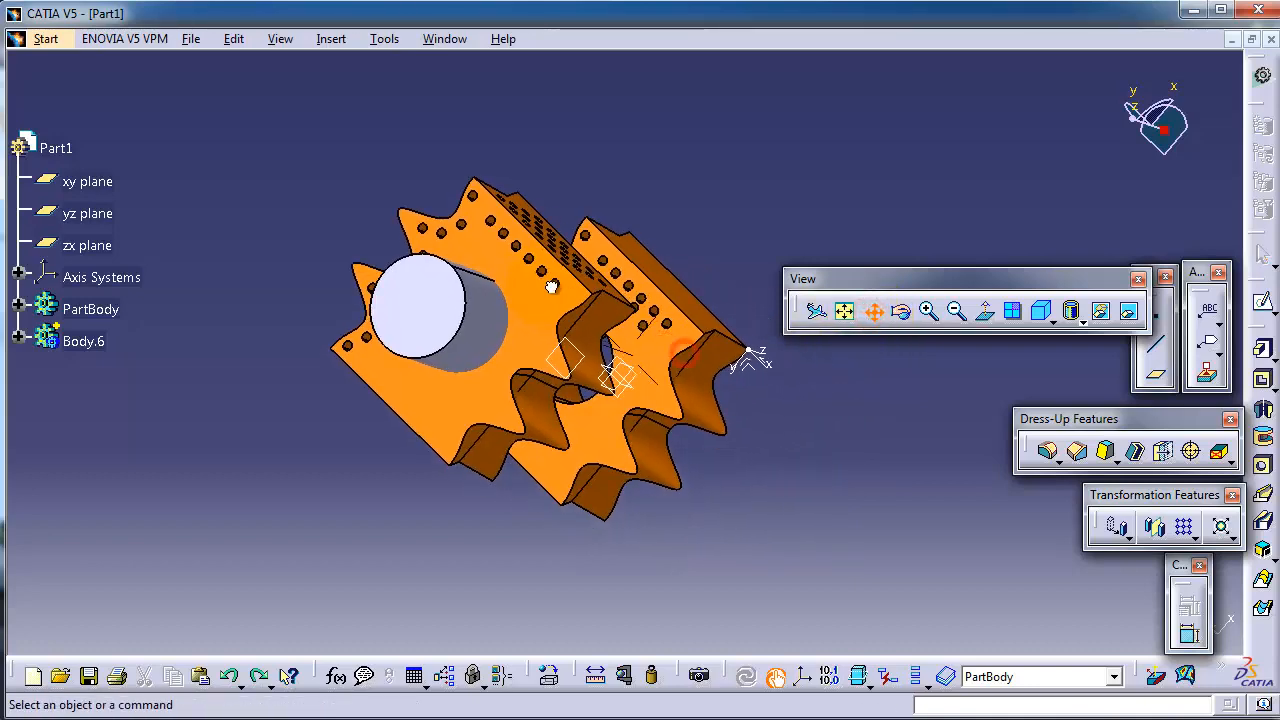